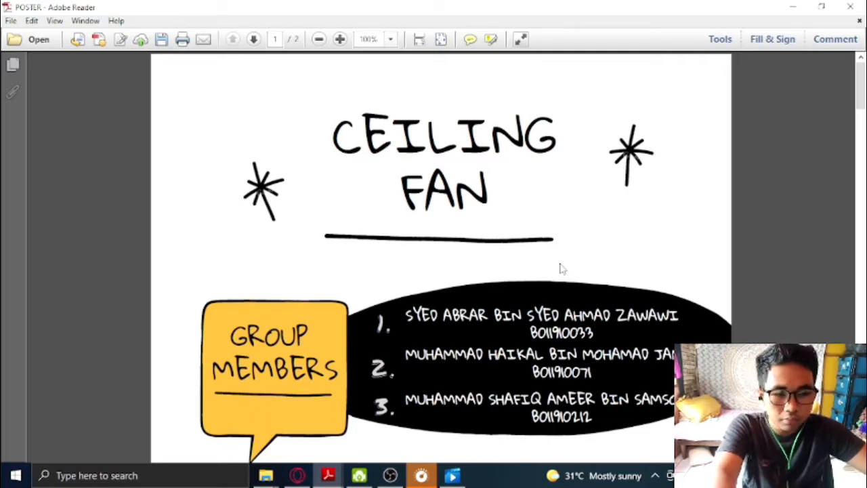
pyautogui.moveTo(535, 267)
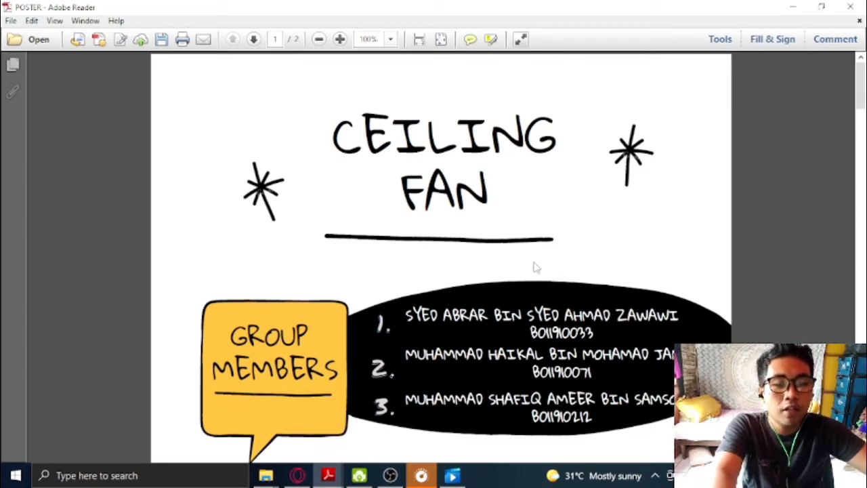
pyautogui.moveTo(513, 256)
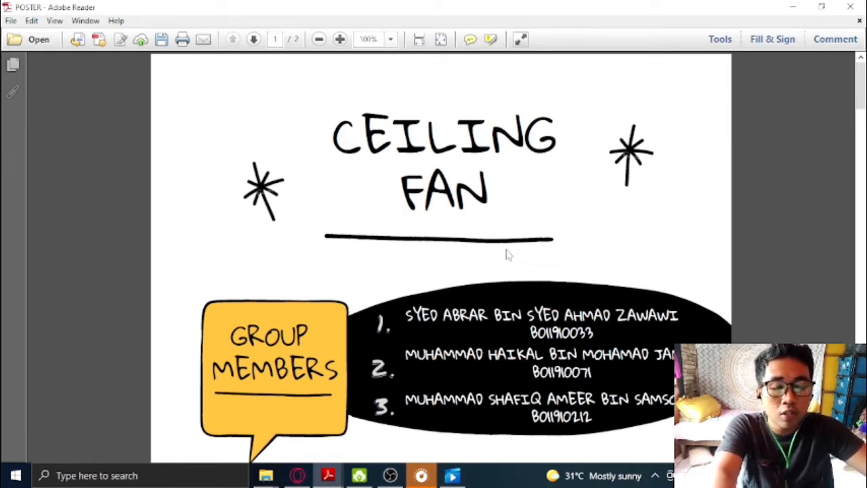
pyautogui.moveTo(485, 260)
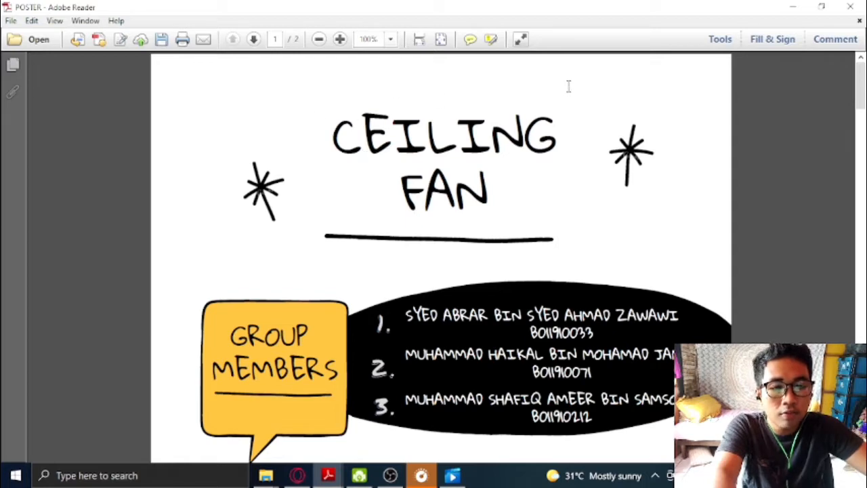
pyautogui.moveTo(366, 248)
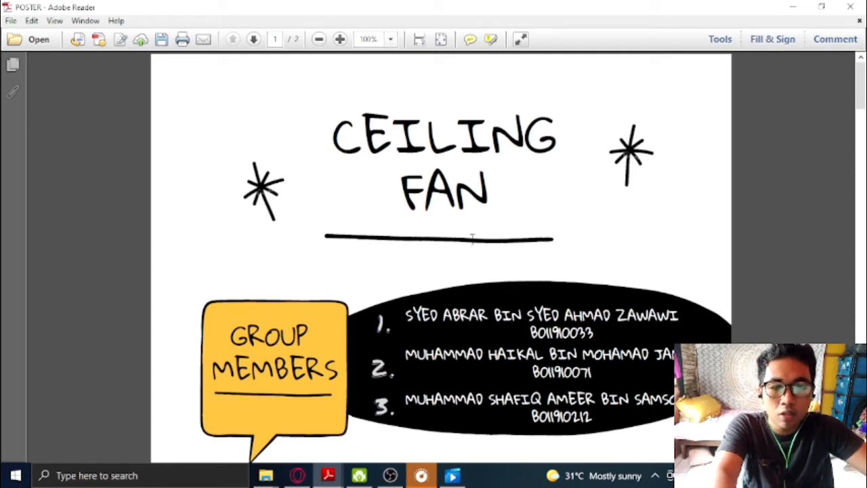
pyautogui.moveTo(352, 71)
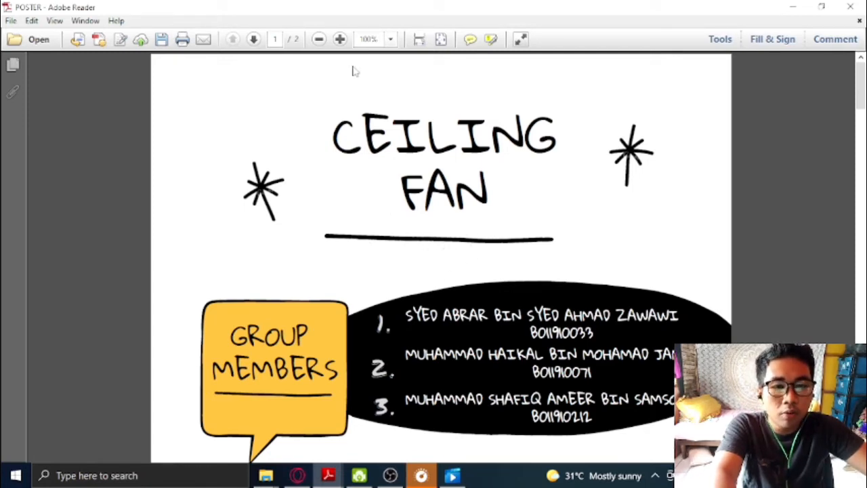
pyautogui.moveTo(288, 128)
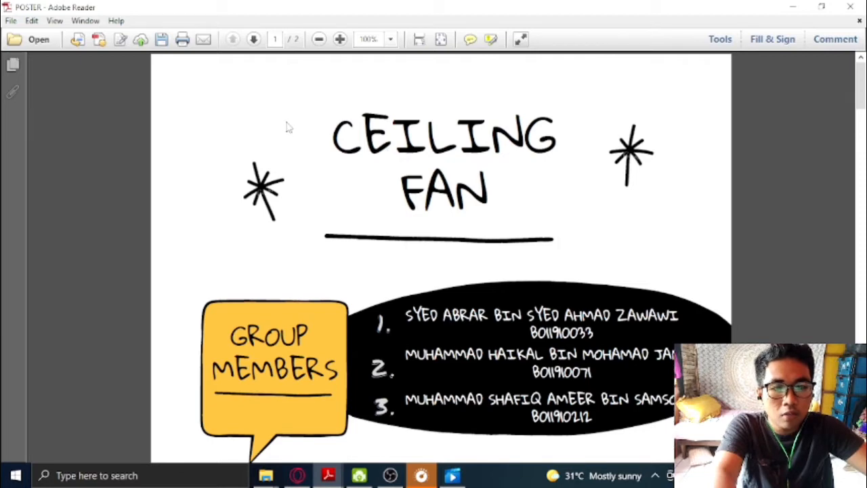
pyautogui.moveTo(237, 103)
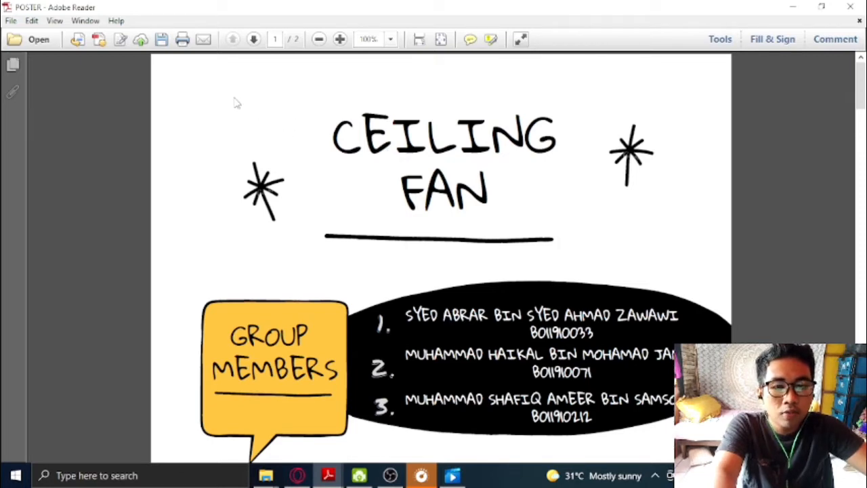
pyautogui.moveTo(227, 107)
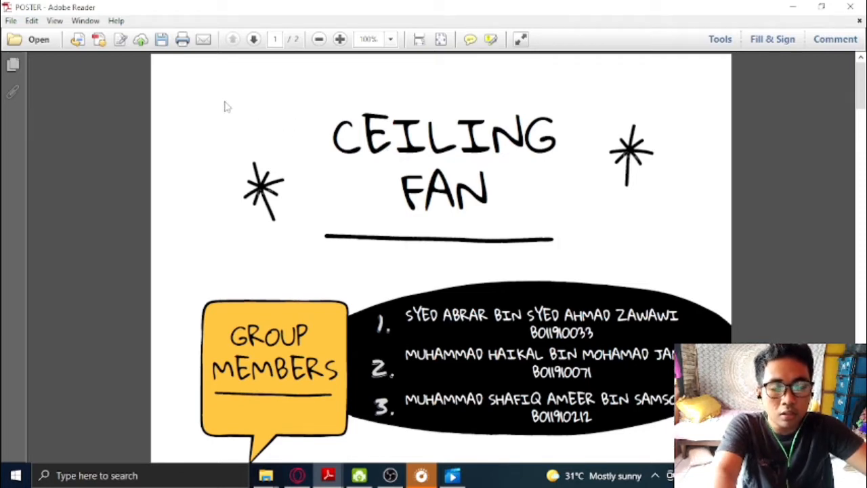
pyautogui.moveTo(267, 120)
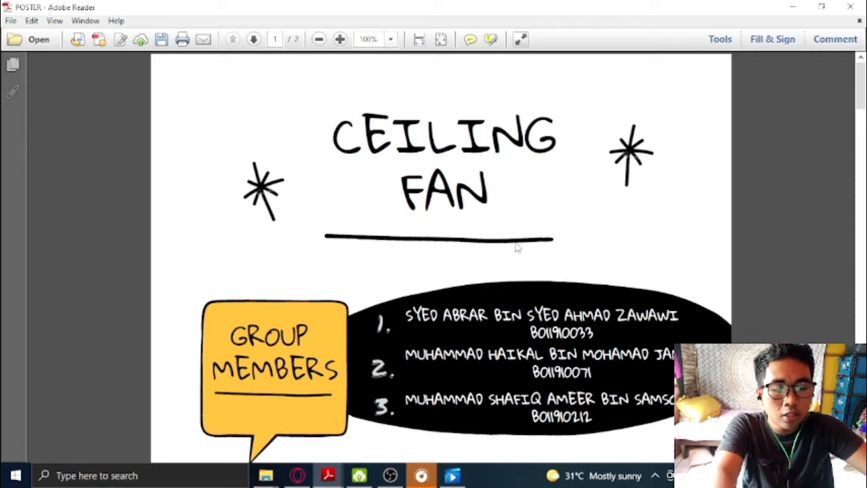
pyautogui.moveTo(388, 256)
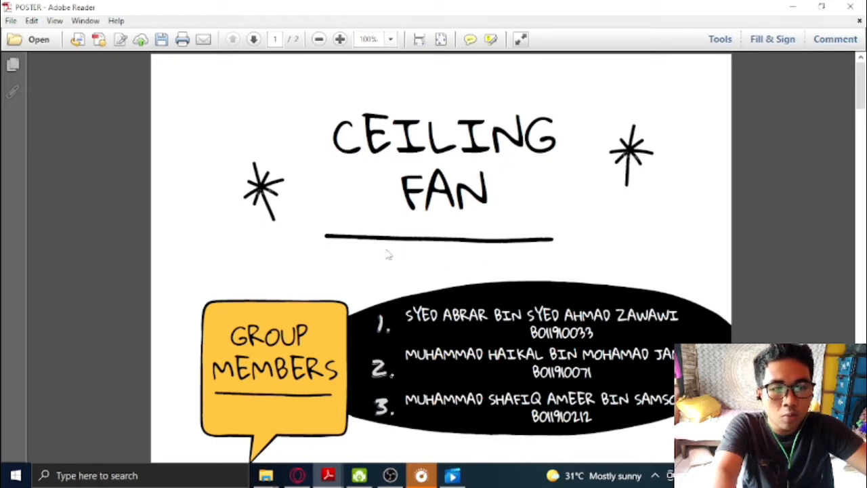
pyautogui.moveTo(388, 228)
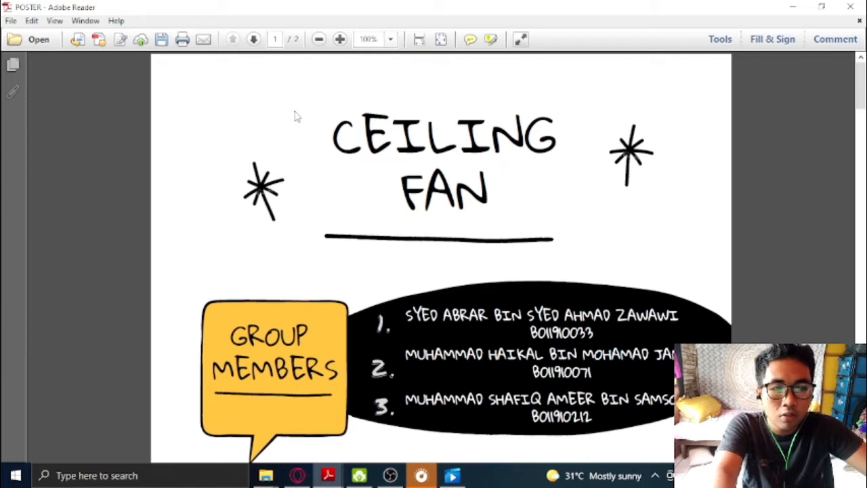
pyautogui.moveTo(302, 127)
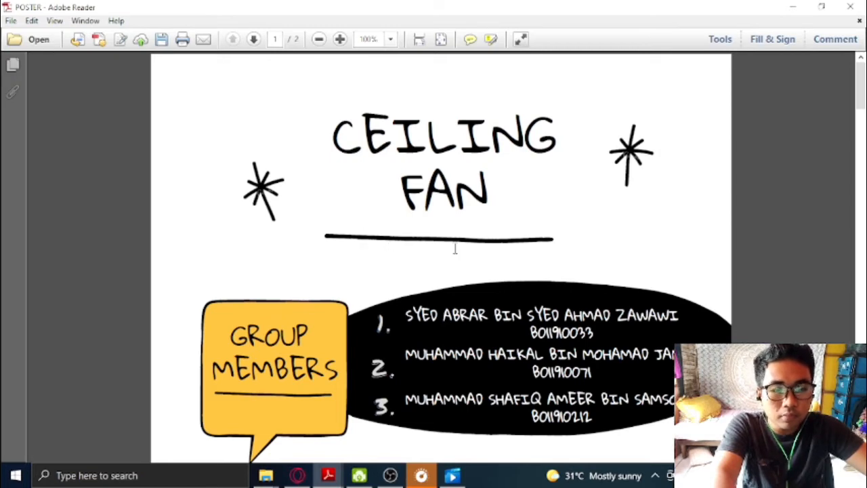
# - Scroll the poster past the group members to the ceiling fan control Objective section
pyautogui.scroll(-3)
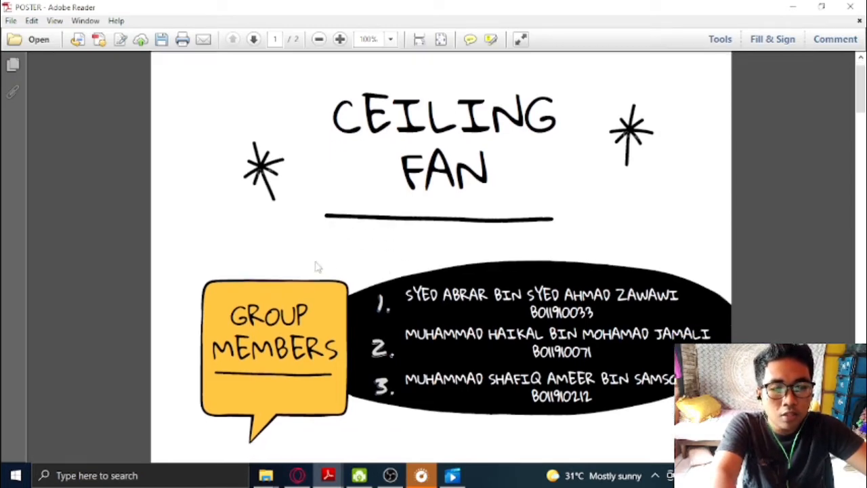
pyautogui.scroll(-3)
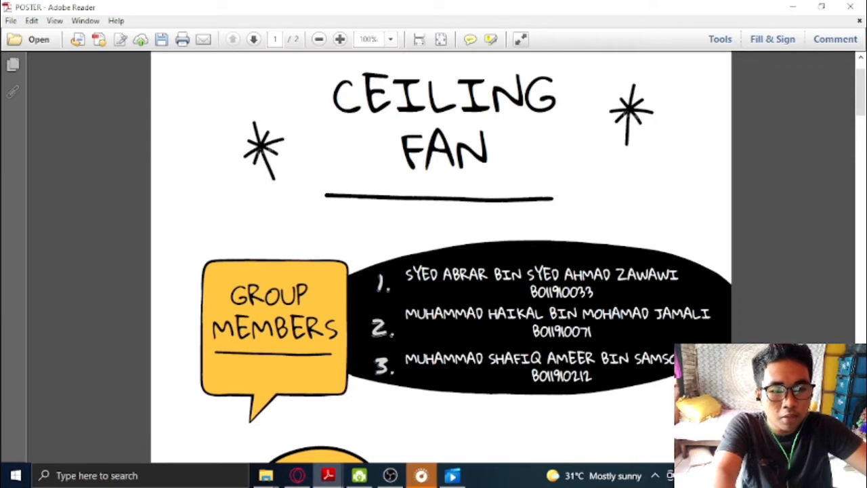
pyautogui.scroll(-3)
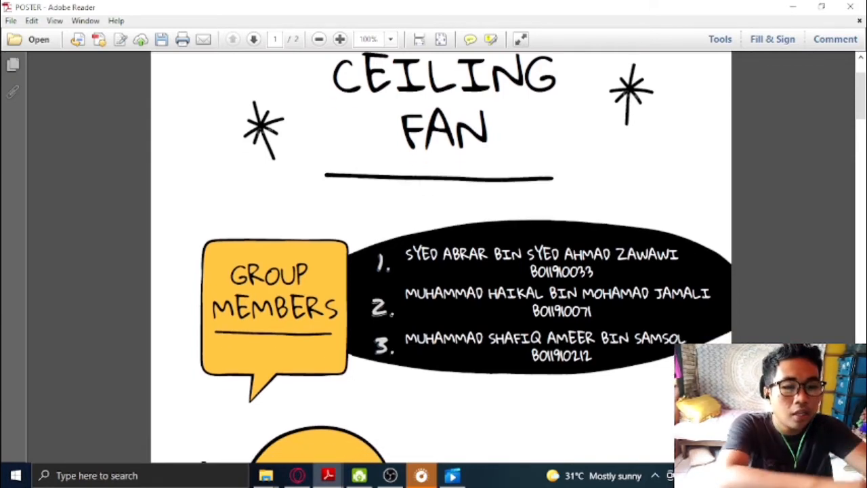
pyautogui.scroll(-3)
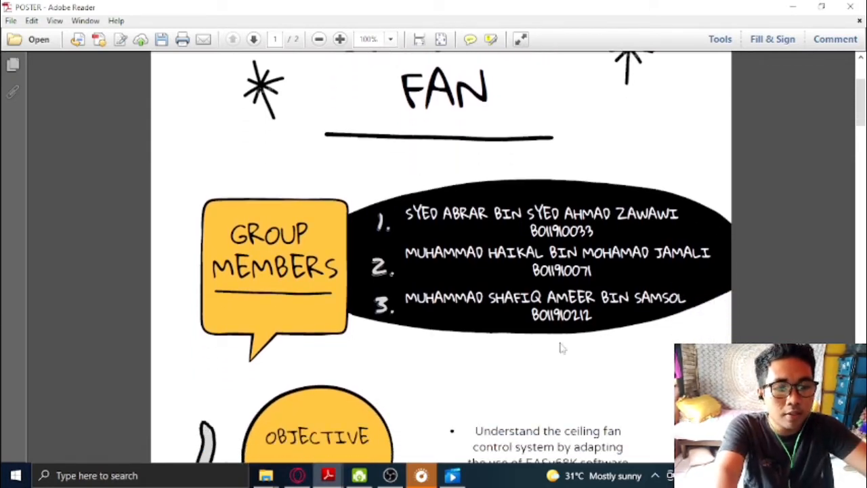
pyautogui.scroll(-3)
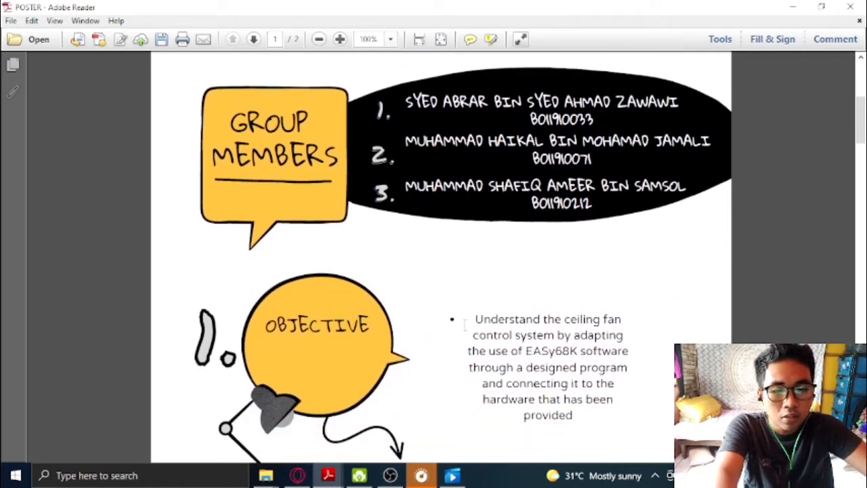
pyautogui.scroll(-3)
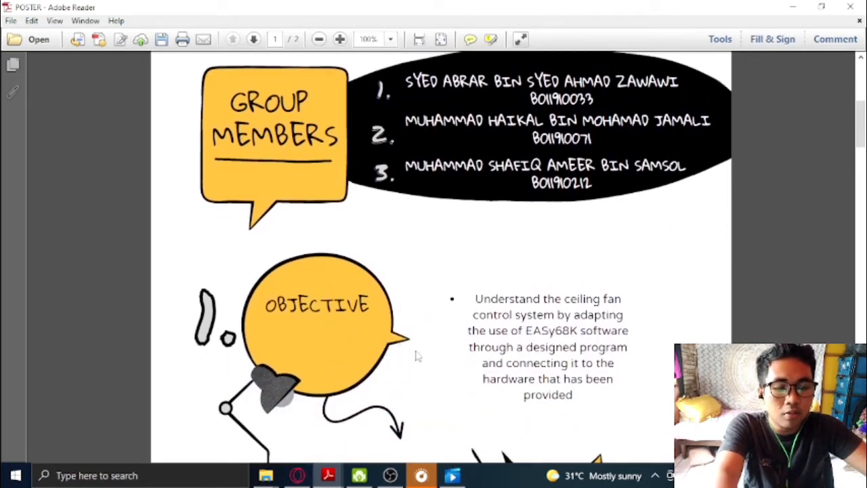
pyautogui.scroll(-3)
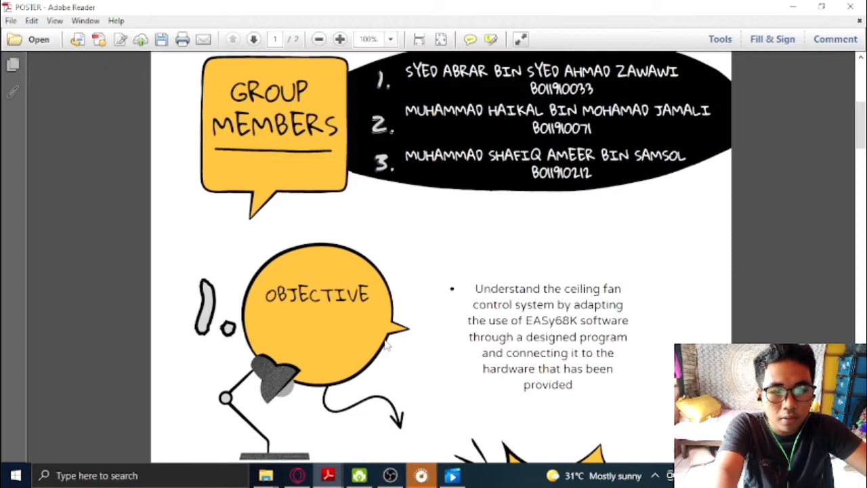
pyautogui.moveTo(508, 316)
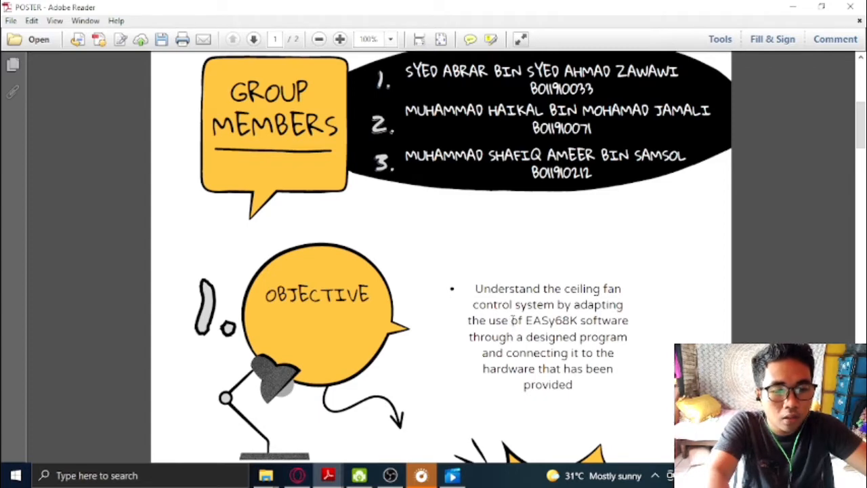
# - Read the Objective, then the Important Elements: switches, fan direction, delays, LED/7-segment indicators
pyautogui.scroll(-3)
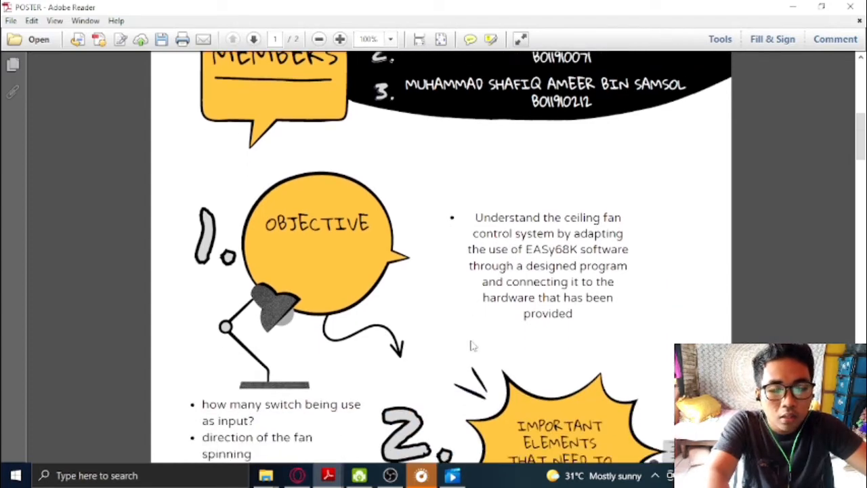
pyautogui.scroll(-3)
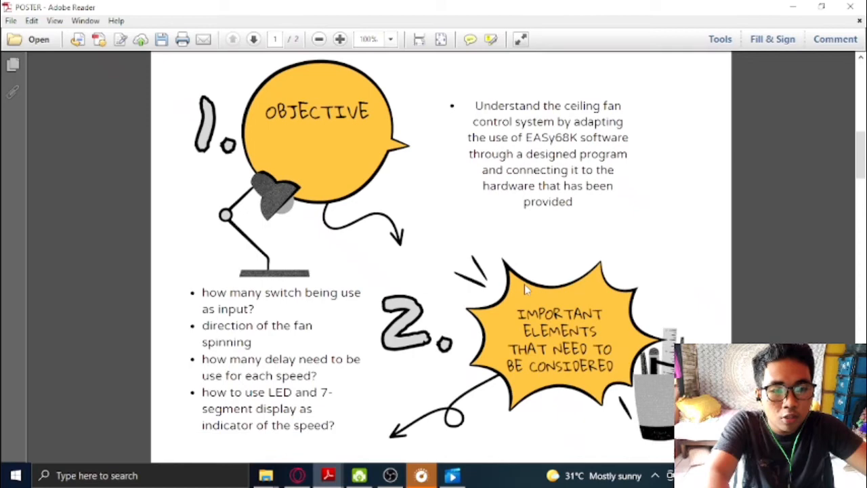
pyautogui.moveTo(503, 272)
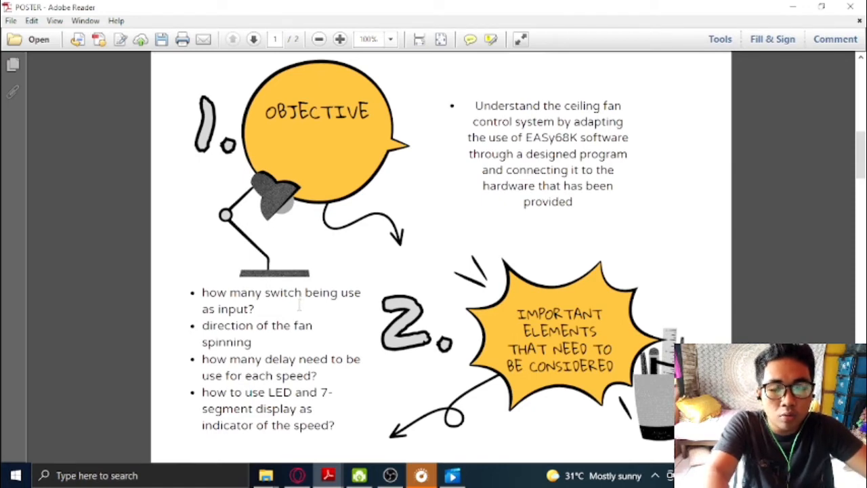
pyautogui.moveTo(311, 310)
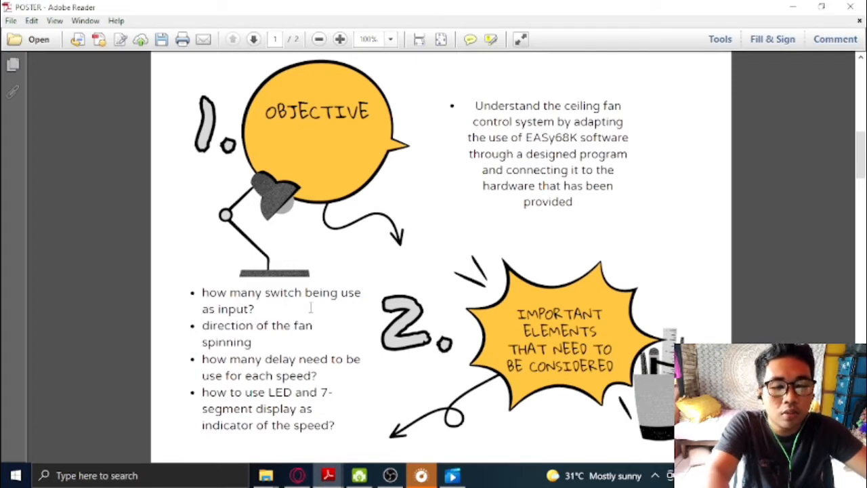
pyautogui.moveTo(291, 305)
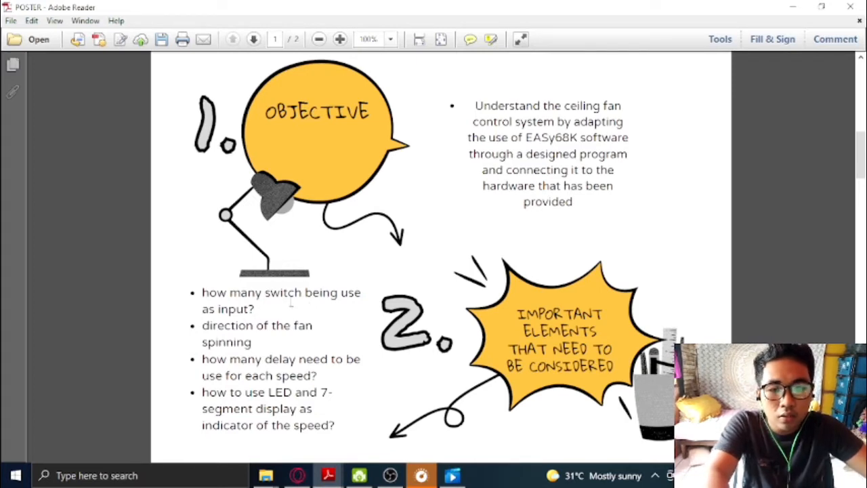
pyautogui.moveTo(312, 332)
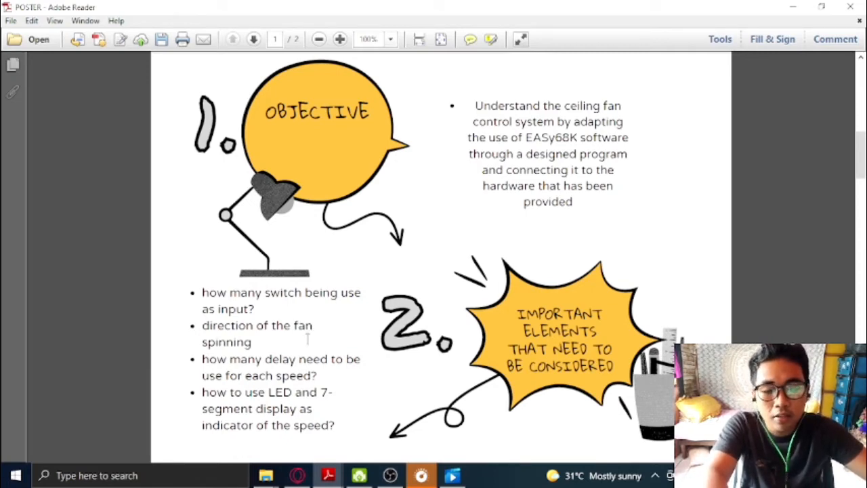
pyautogui.moveTo(303, 347)
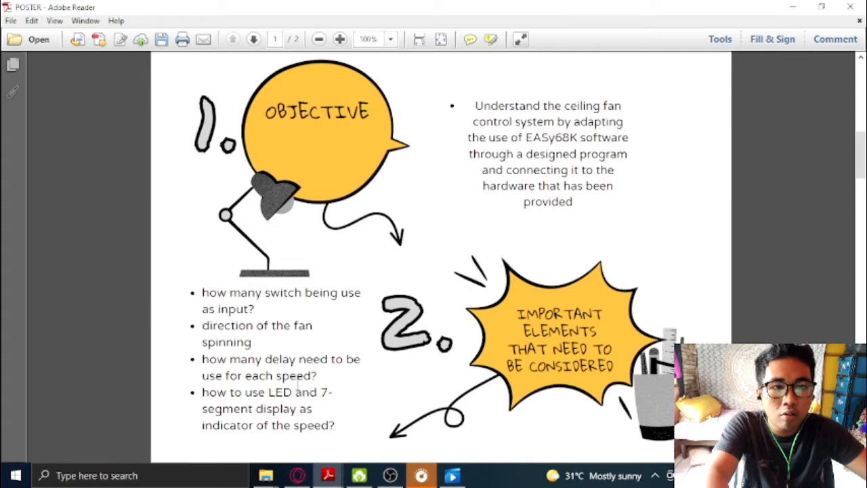
pyautogui.scroll(-3)
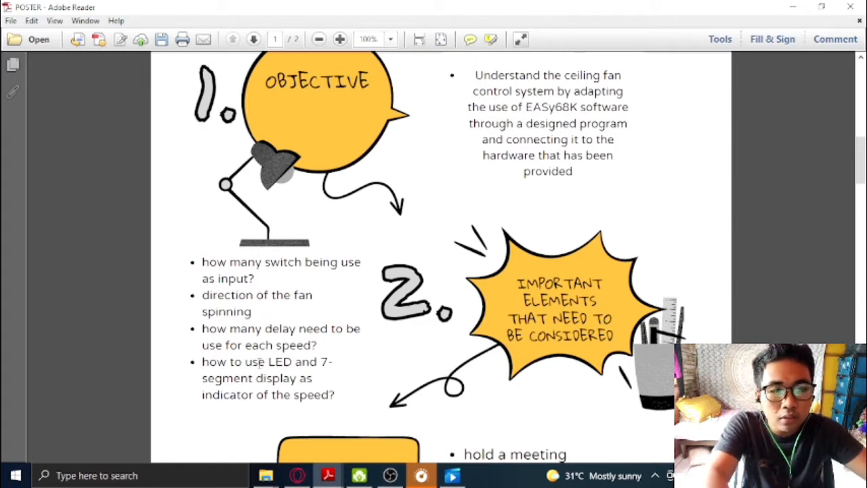
pyautogui.moveTo(335, 310)
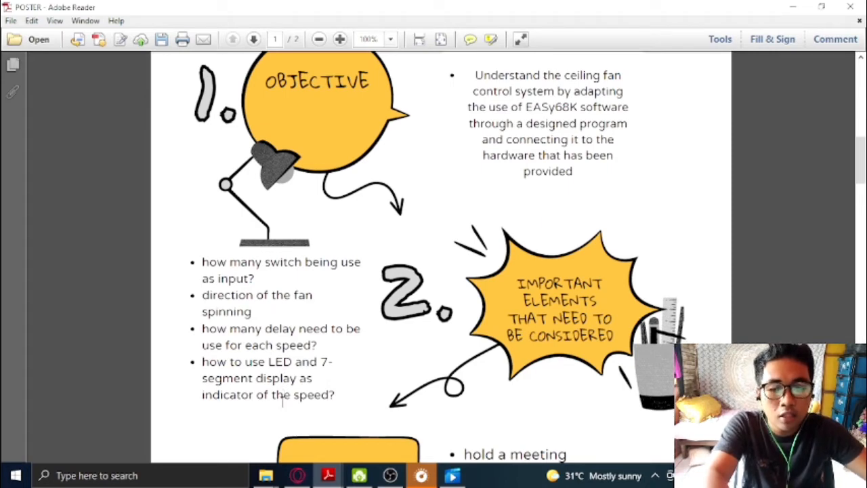
# - Scroll to section 3, Project Flow: meeting, flowchart, trial-and-error coding
pyautogui.scroll(-3)
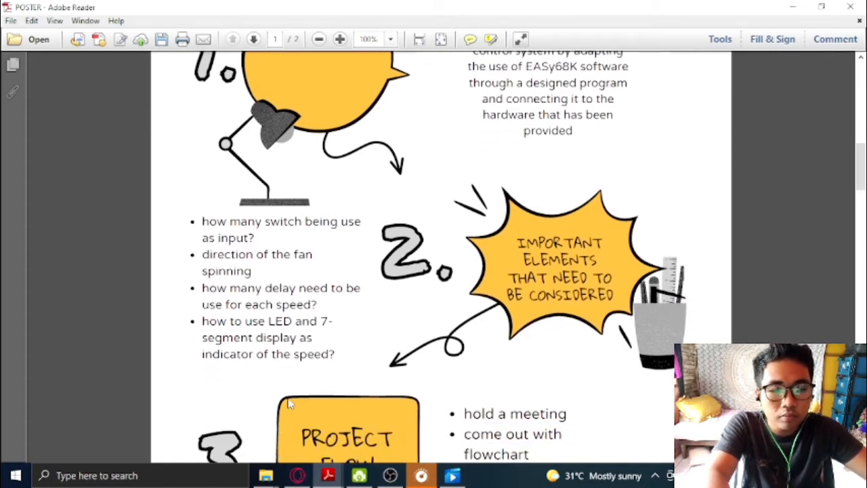
pyautogui.scroll(-3)
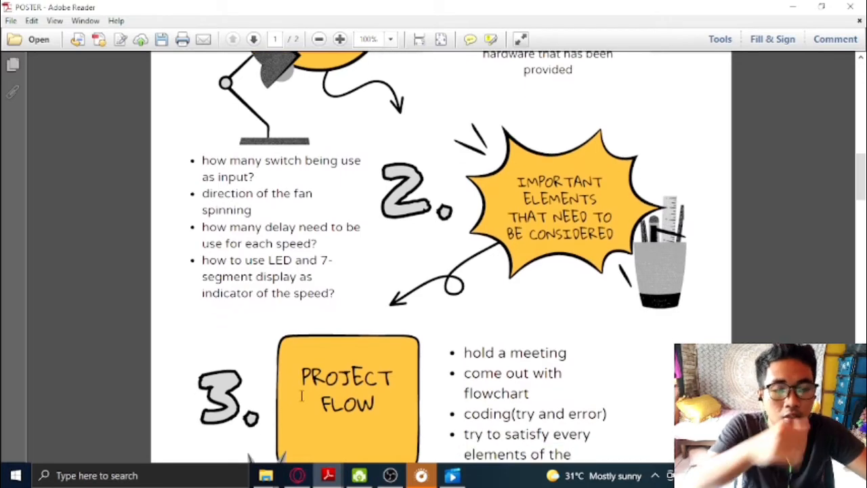
pyautogui.scroll(-3)
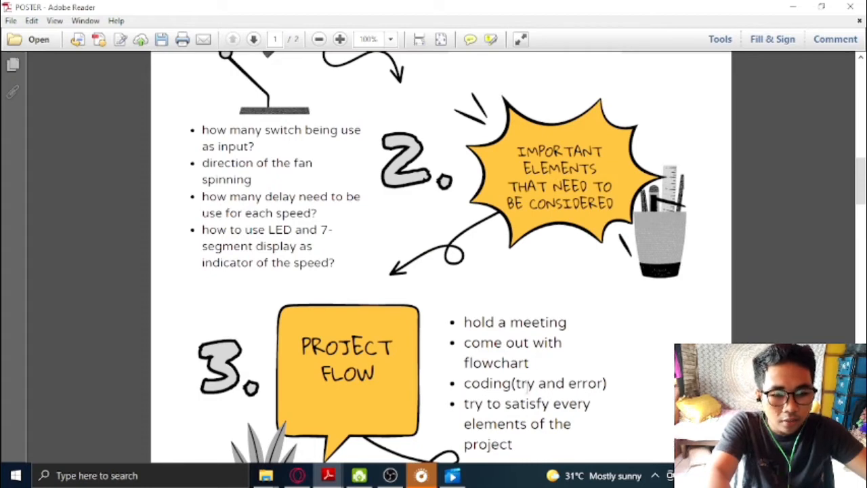
pyautogui.scroll(-3)
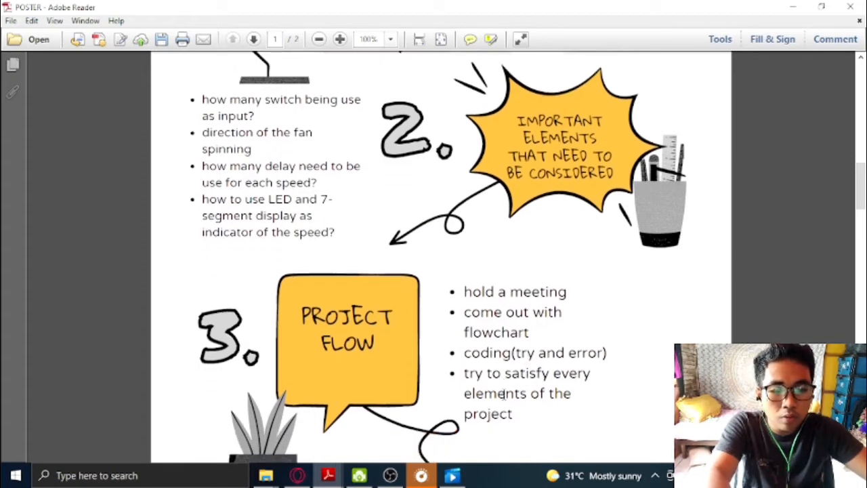
pyautogui.moveTo(505, 373)
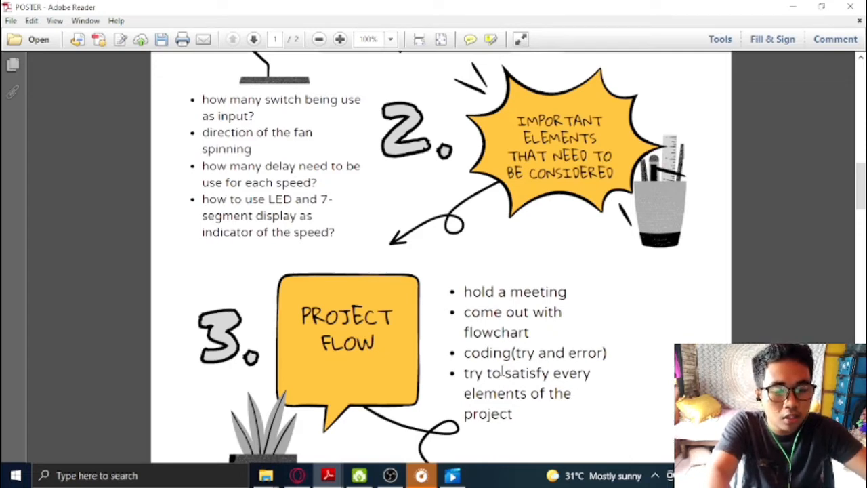
pyautogui.moveTo(517, 381)
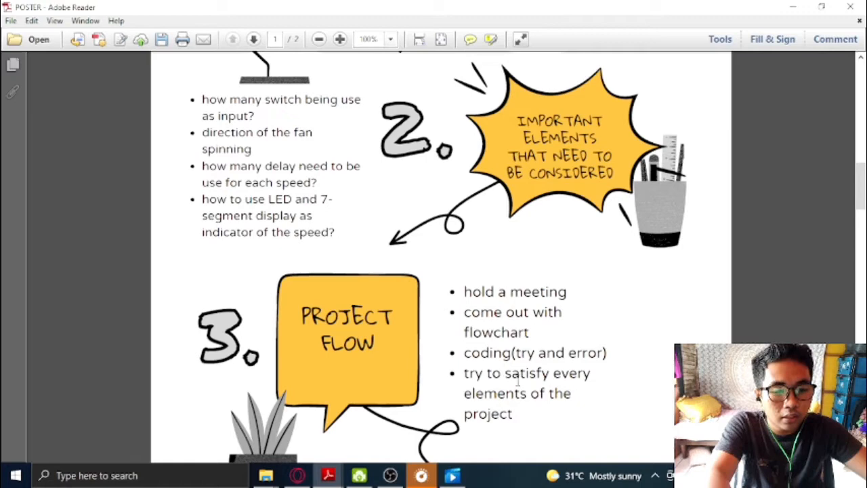
pyautogui.scroll(-3)
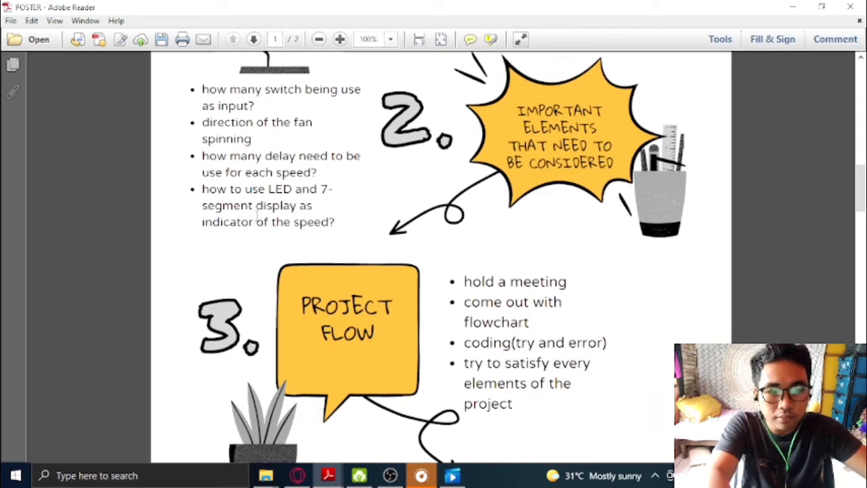
# - Scroll past the Flow Chart heading to the top of page 2's flowchart
pyautogui.scroll(-3)
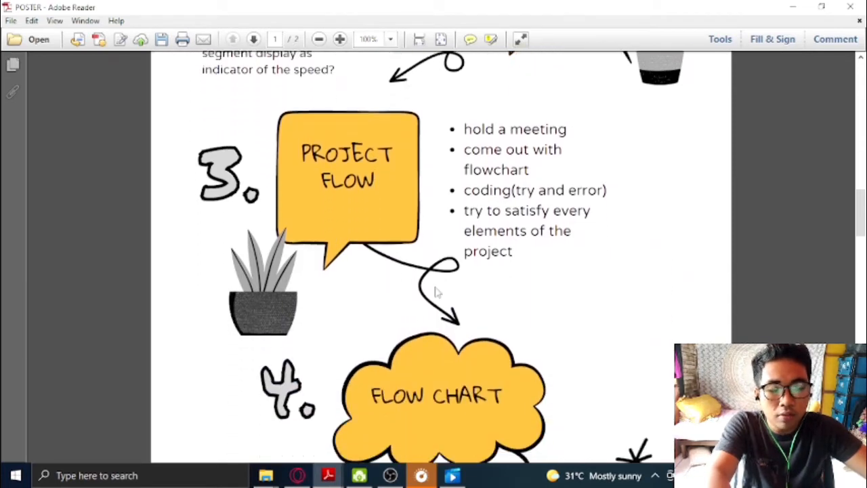
pyautogui.scroll(-3)
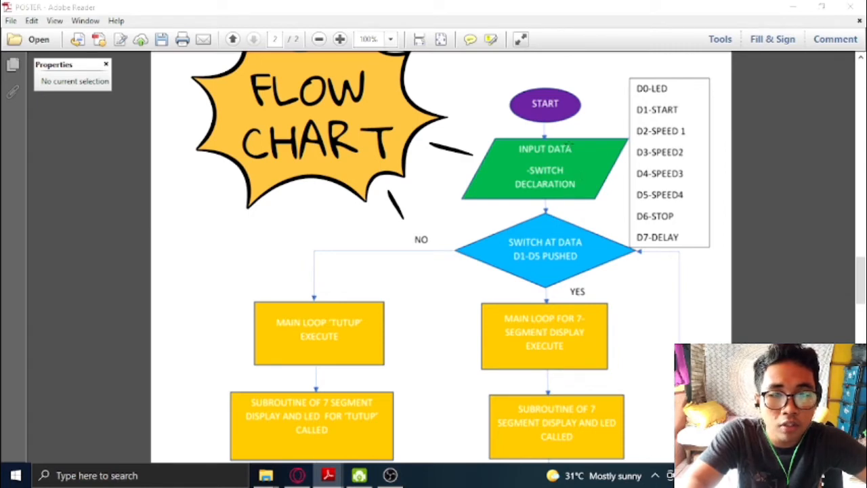
pyautogui.moveTo(585, 150)
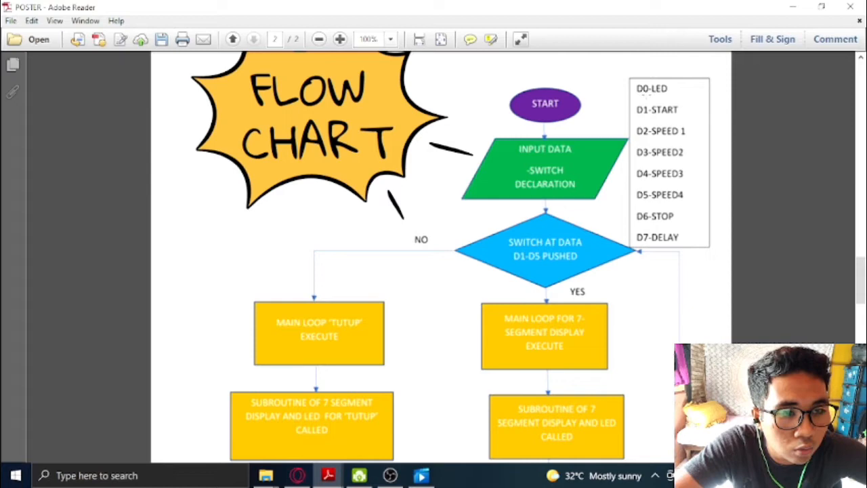
pyautogui.moveTo(644, 121)
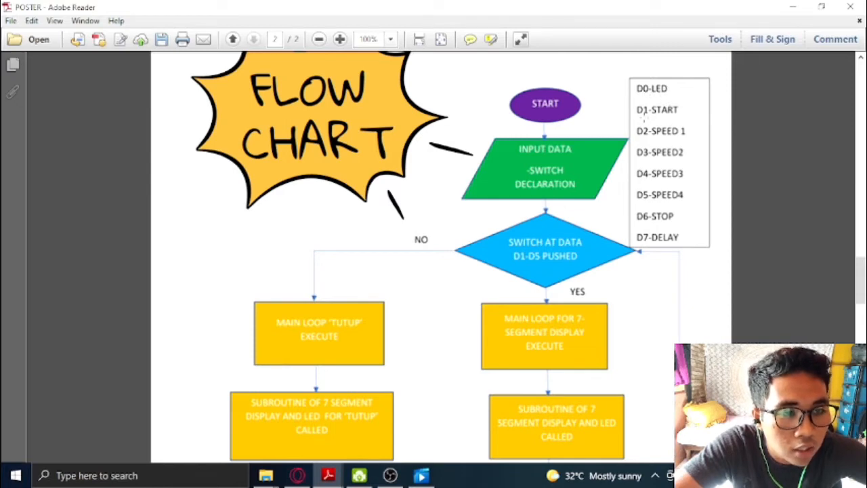
pyautogui.moveTo(677, 120)
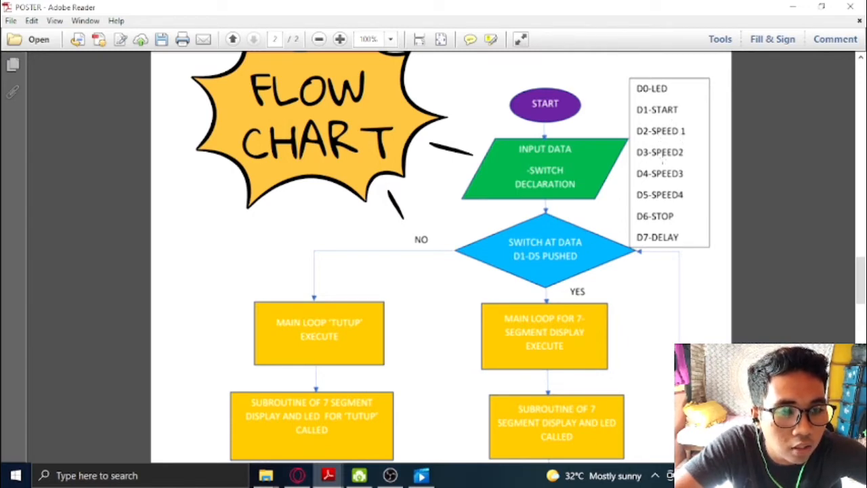
pyautogui.moveTo(692, 154)
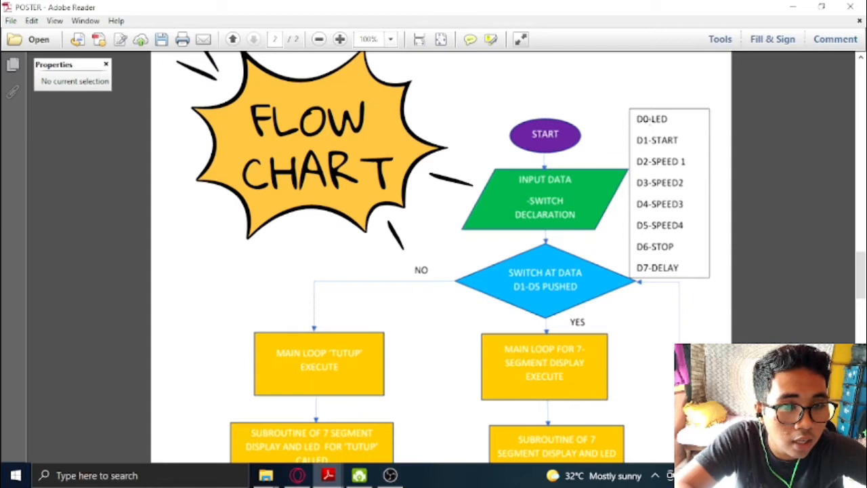
pyautogui.moveTo(545, 345)
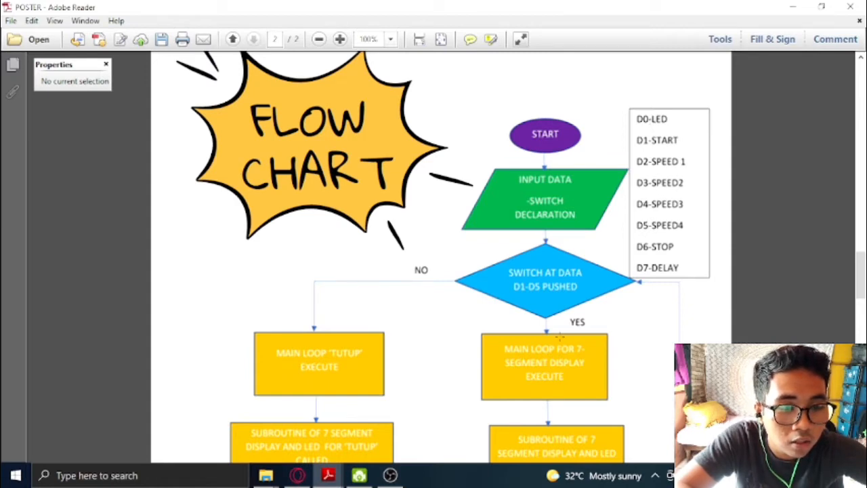
# - Follow the flowchart past the 'TUTUP' and fan-speed displays to the LED delay and blink boxes
pyautogui.scroll(-3)
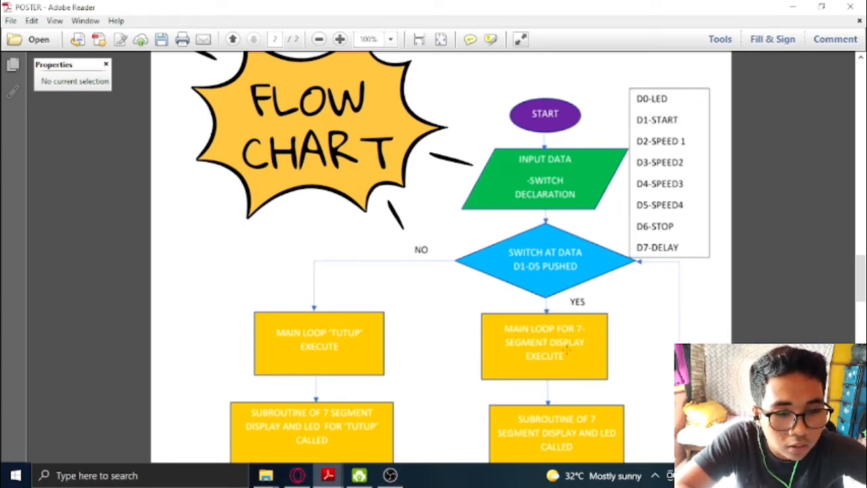
pyautogui.scroll(-3)
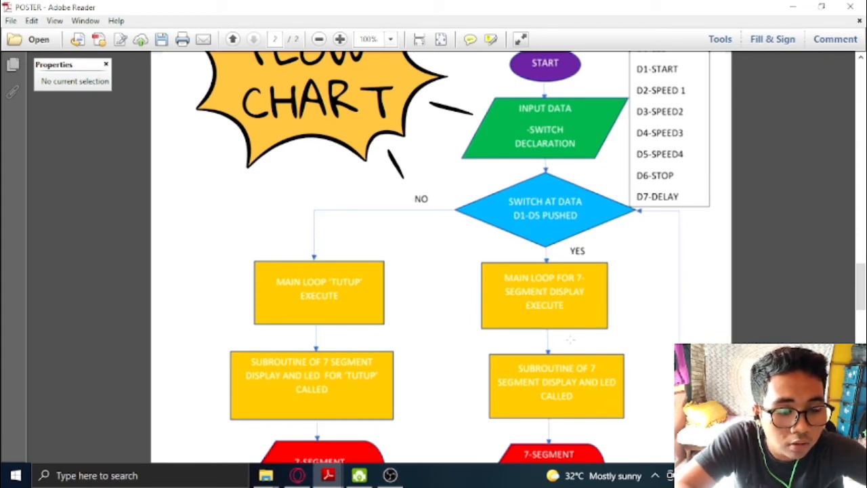
pyautogui.scroll(-3)
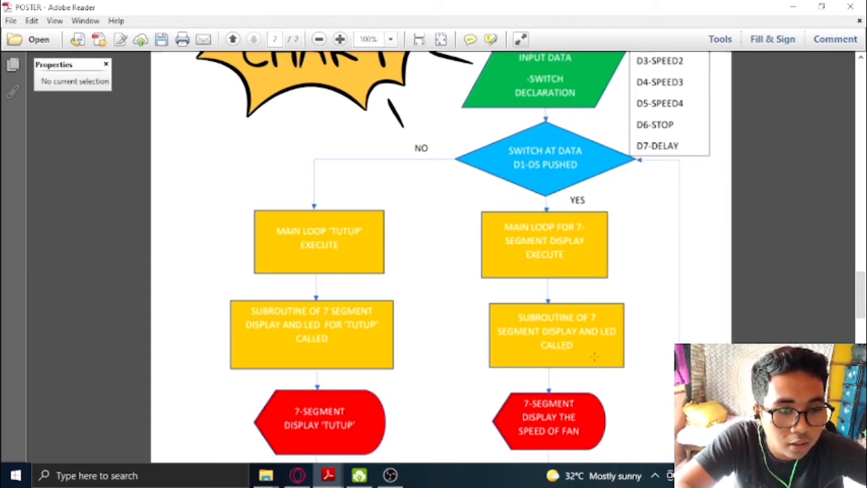
pyautogui.scroll(-3)
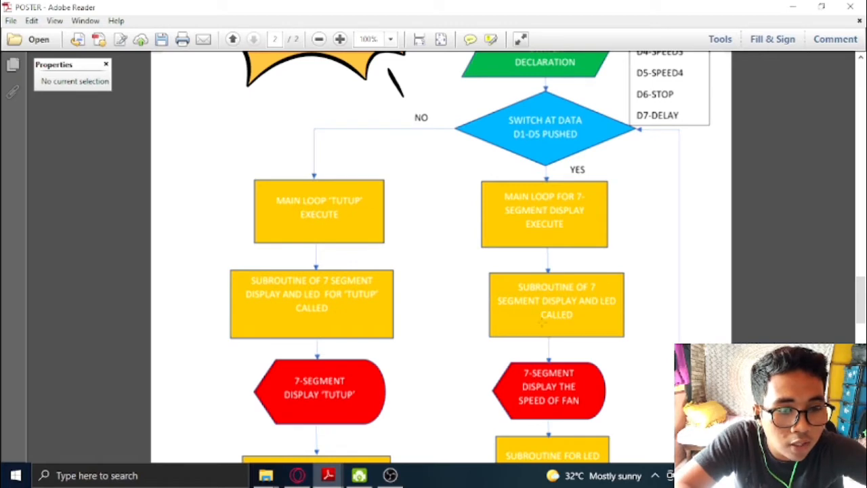
pyautogui.scroll(-3)
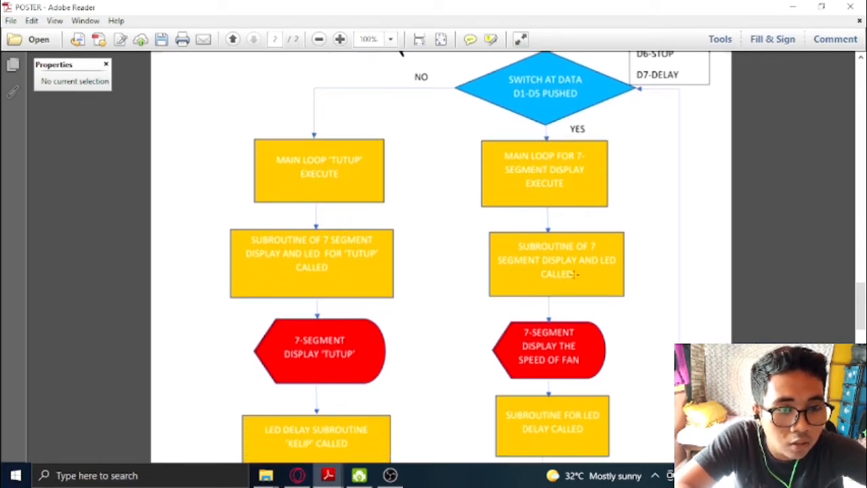
pyautogui.scroll(-3)
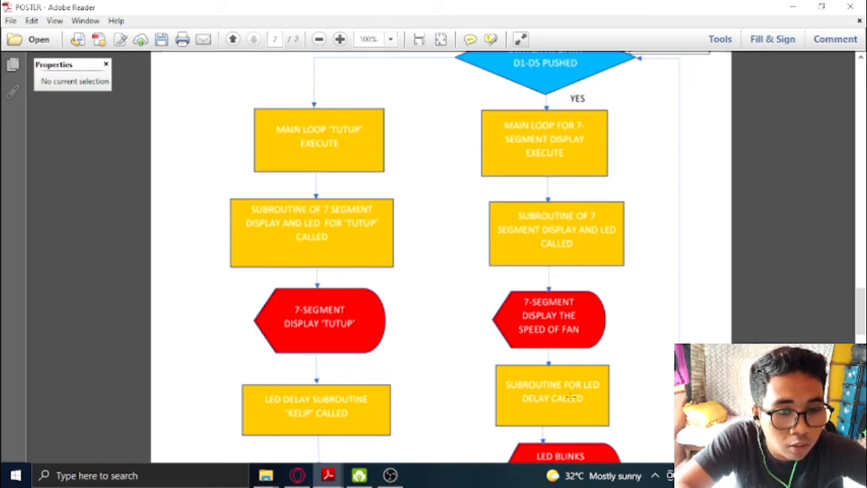
pyautogui.scroll(-3)
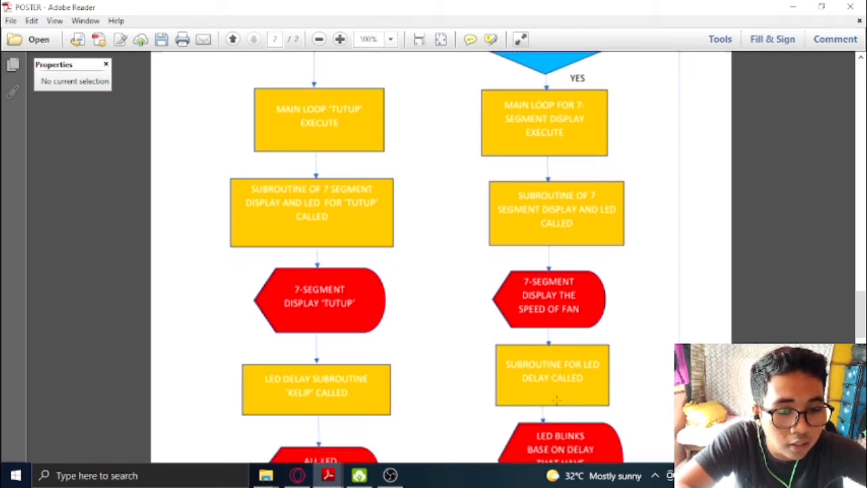
pyautogui.scroll(-3)
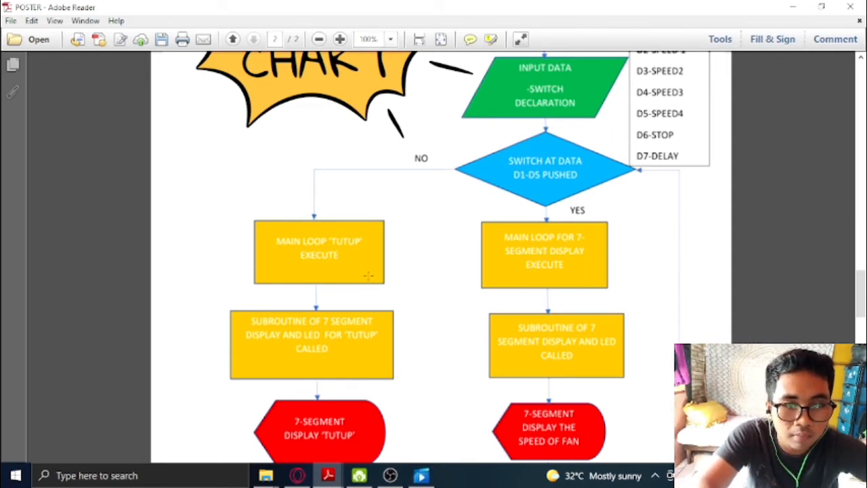
pyautogui.moveTo(465, 186)
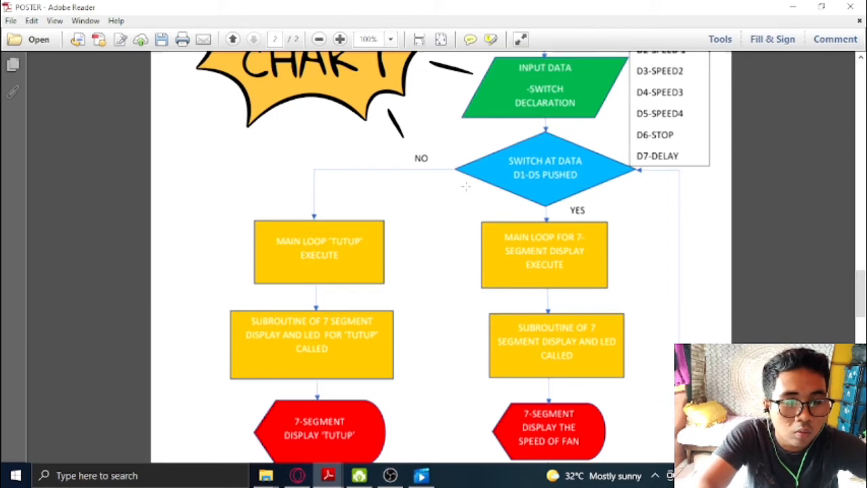
pyautogui.moveTo(391, 197)
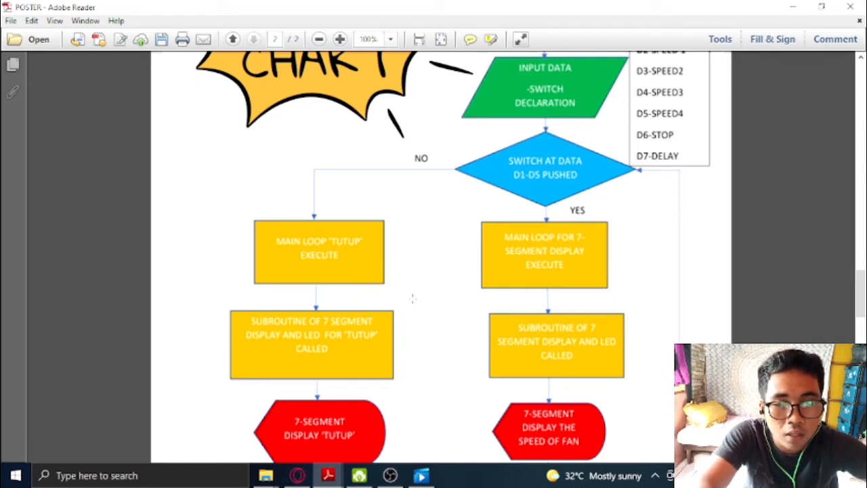
pyautogui.scroll(-3)
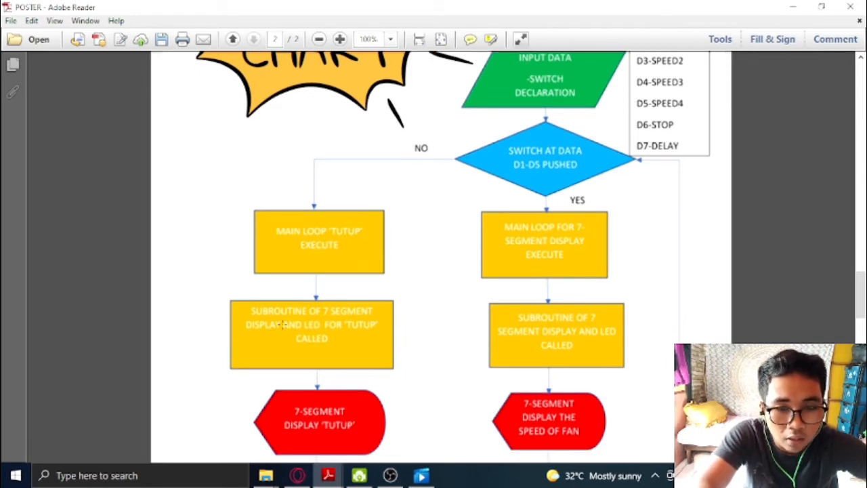
pyautogui.moveTo(283, 343)
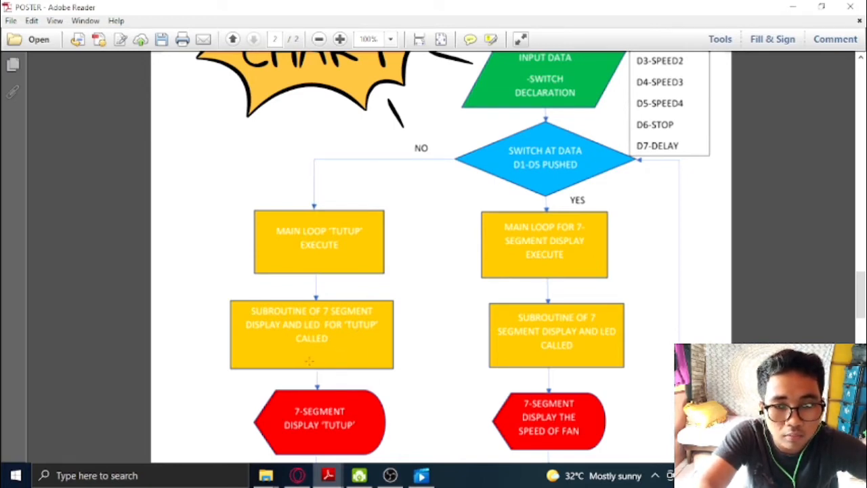
pyautogui.scroll(-3)
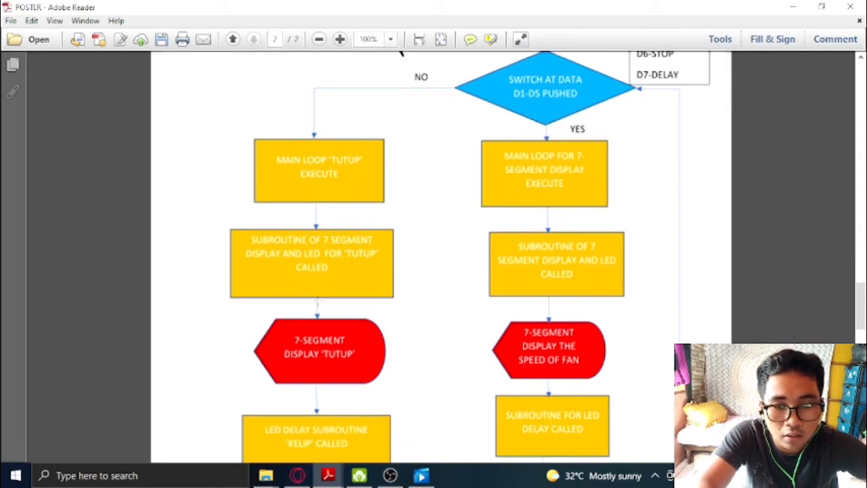
pyautogui.scroll(-3)
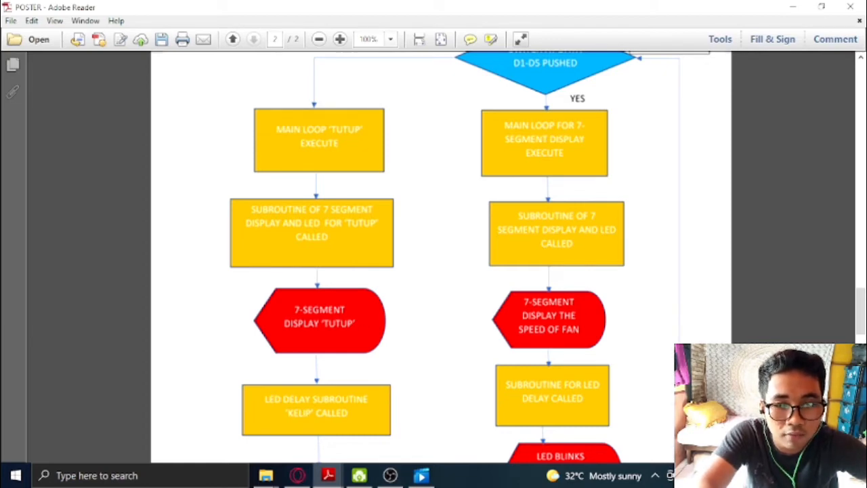
pyautogui.scroll(-3)
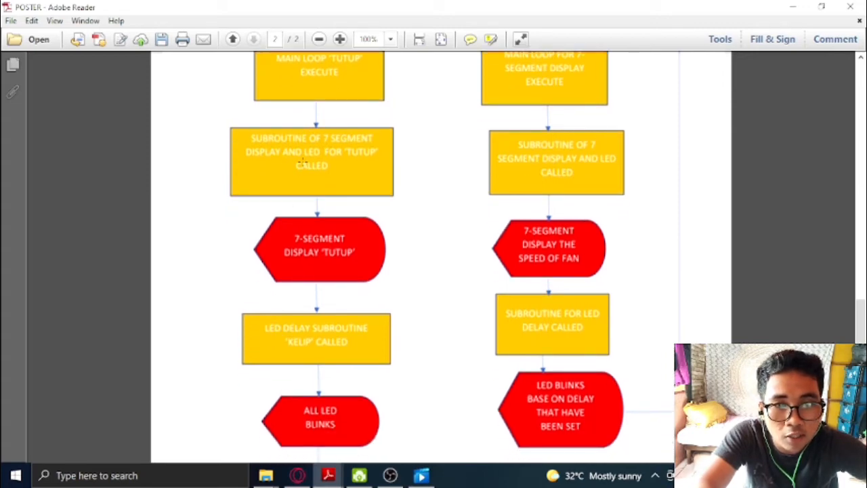
pyautogui.moveTo(366, 155)
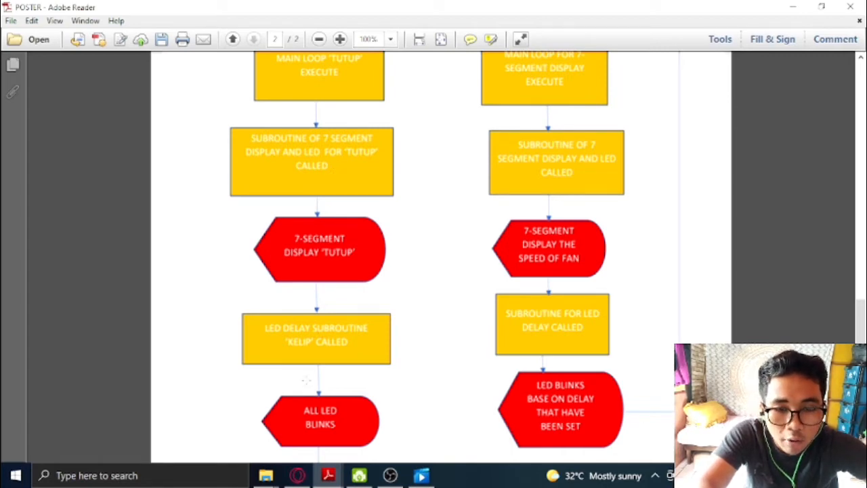
pyautogui.scroll(-3)
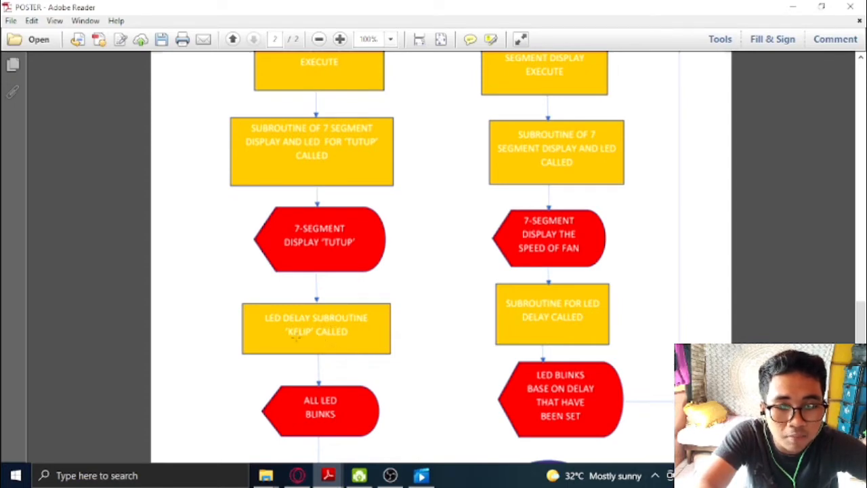
pyautogui.moveTo(255, 397)
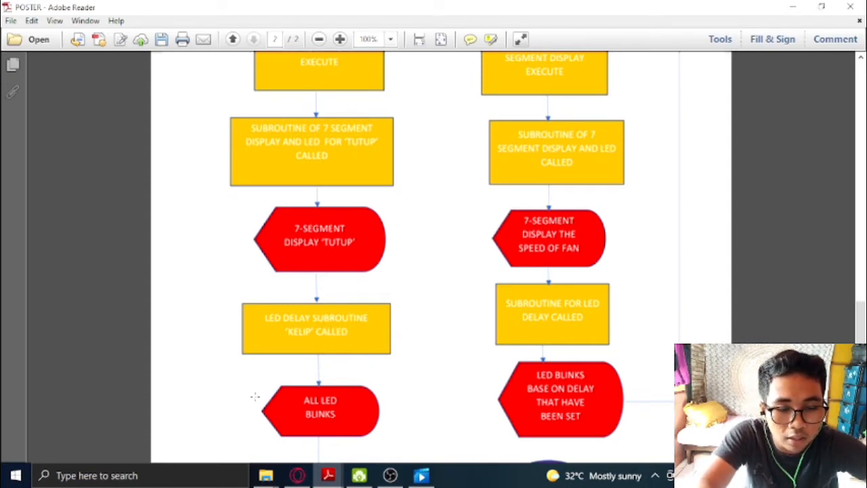
pyautogui.scroll(-3)
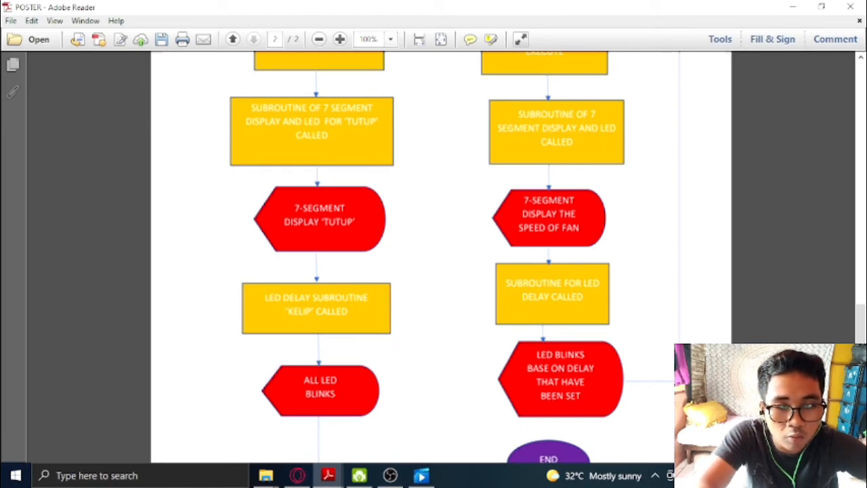
pyautogui.scroll(-3)
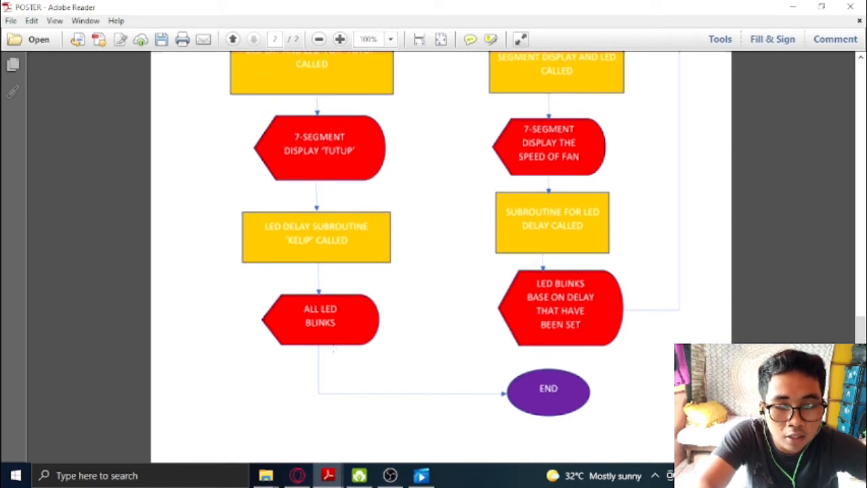
pyautogui.scroll(-3)
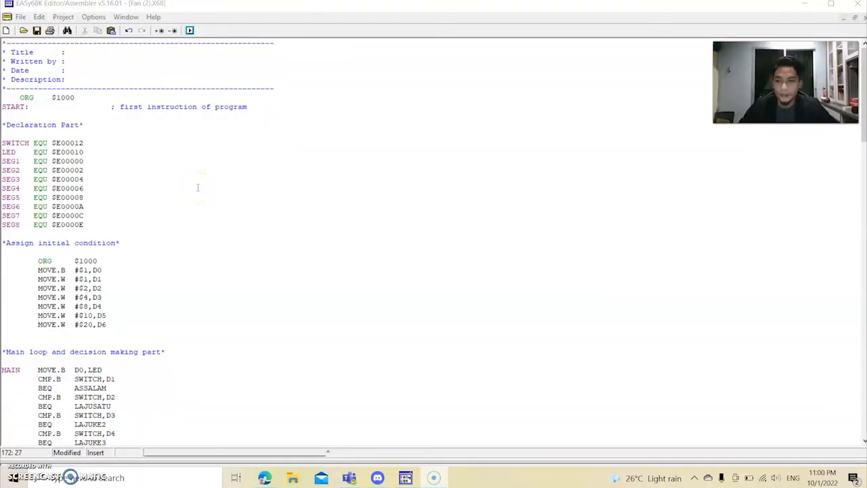
pyautogui.moveTo(248, 172)
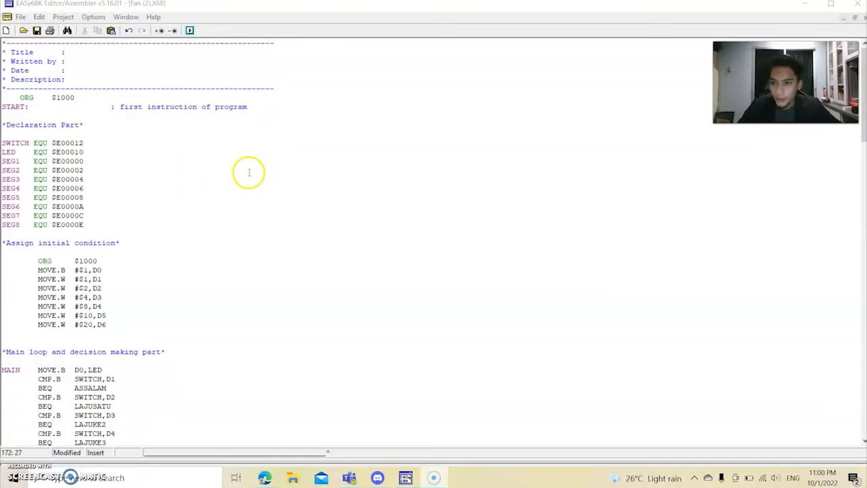
pyautogui.moveTo(161, 159)
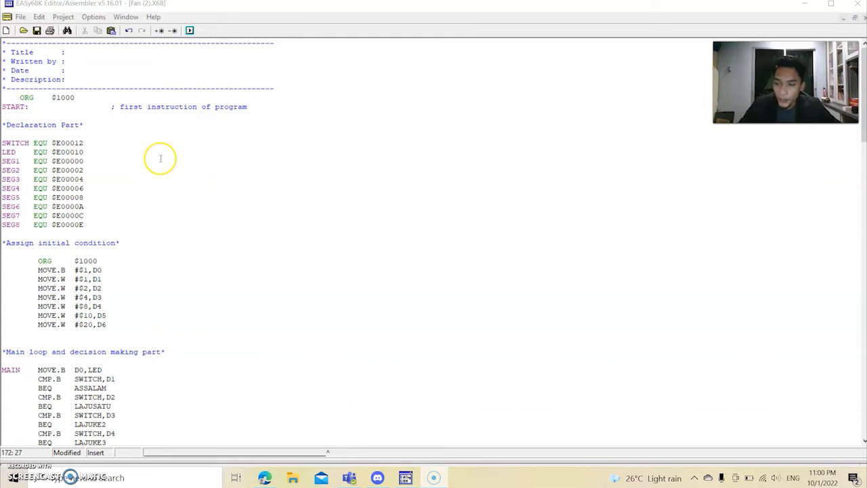
pyautogui.moveTo(153, 157)
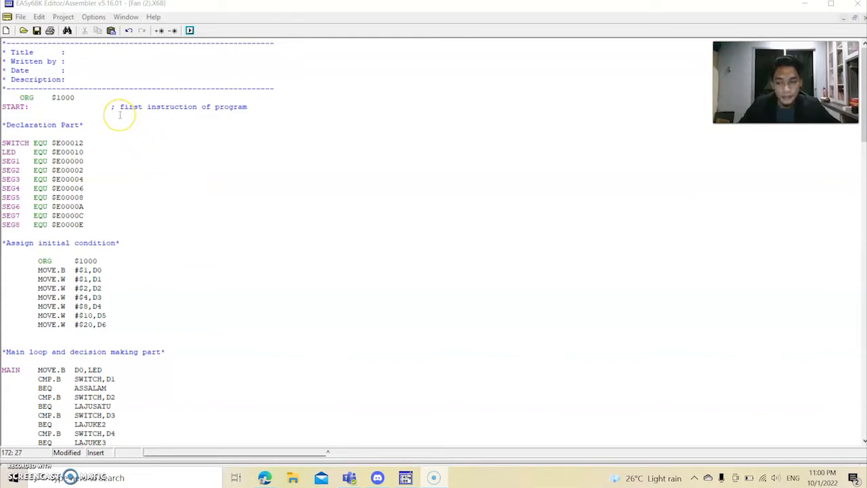
pyautogui.moveTo(87, 122)
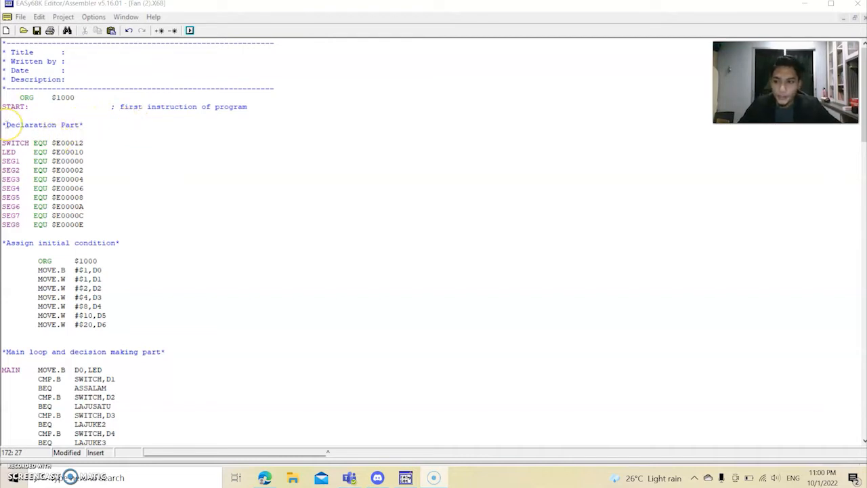
pyautogui.doubleClick(13, 107)
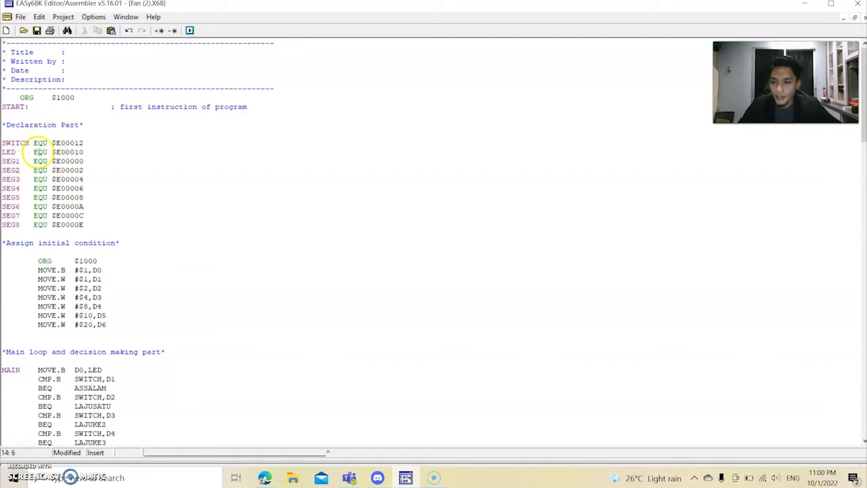
pyautogui.doubleClick(40, 142)
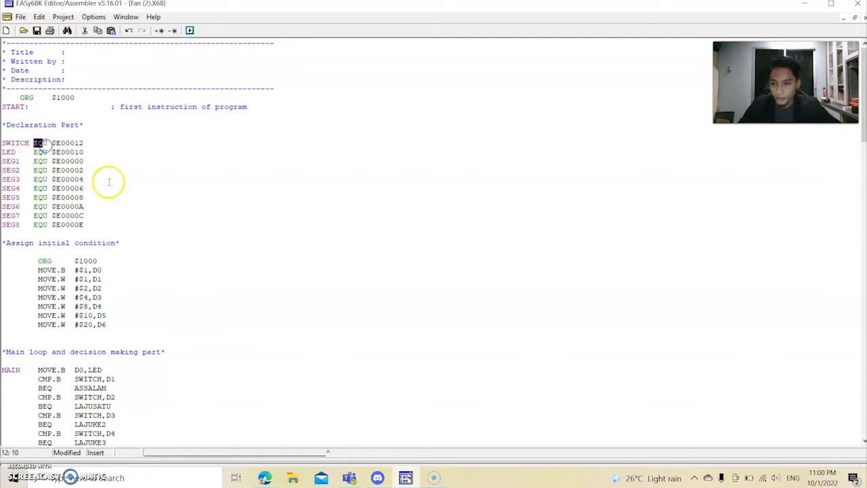
pyautogui.scroll(-3)
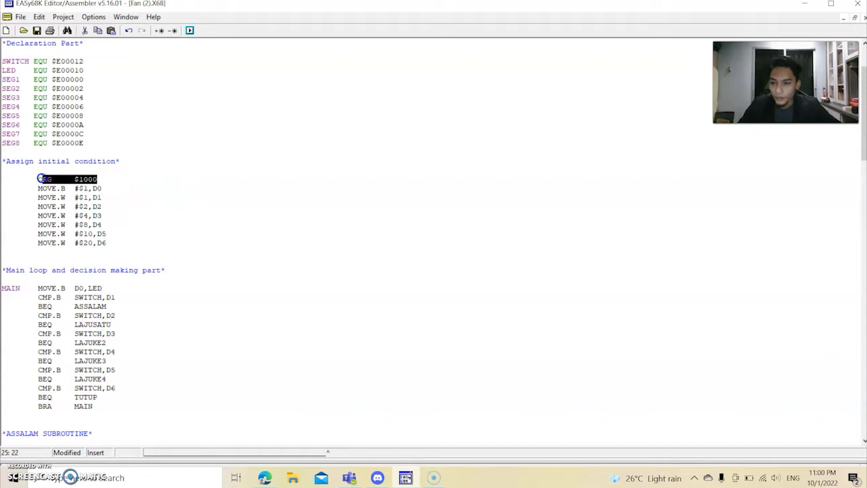
pyautogui.click(100, 188)
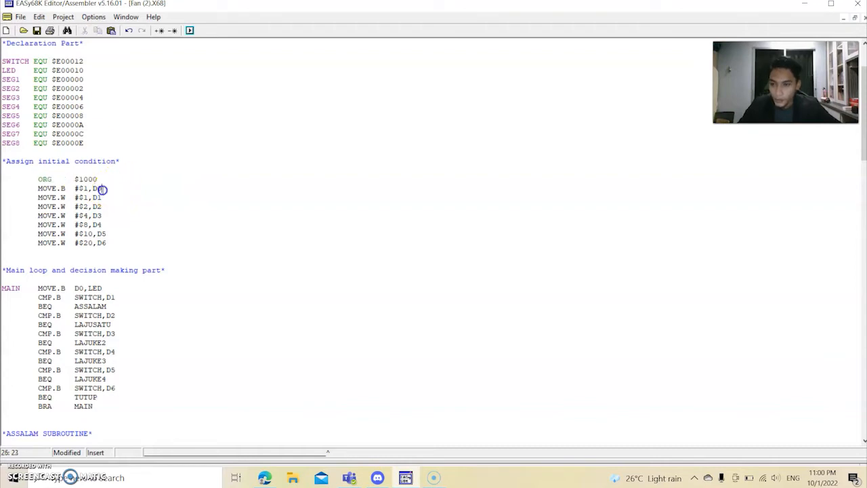
pyautogui.doubleClick(99, 189)
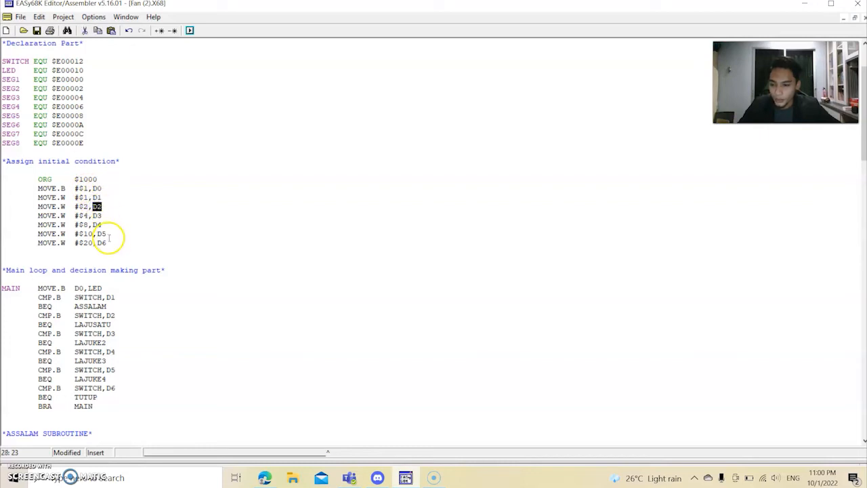
pyautogui.scroll(-3)
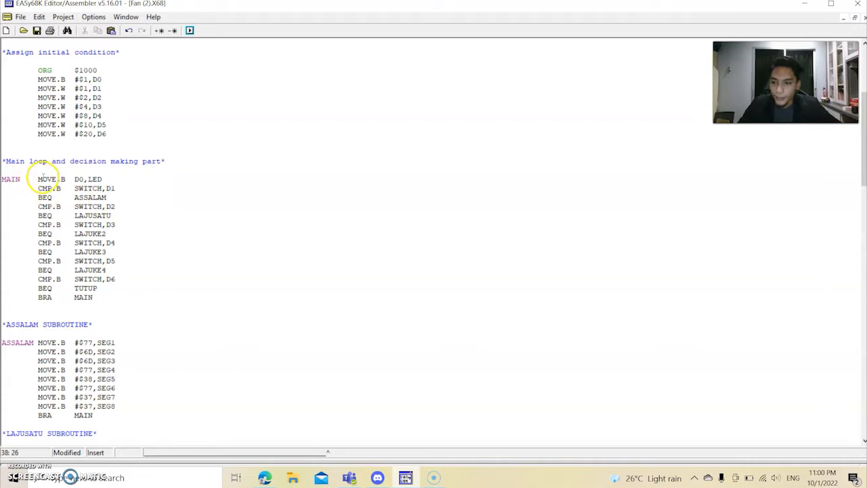
pyautogui.moveTo(39, 178); pyautogui.dragTo(117, 188)
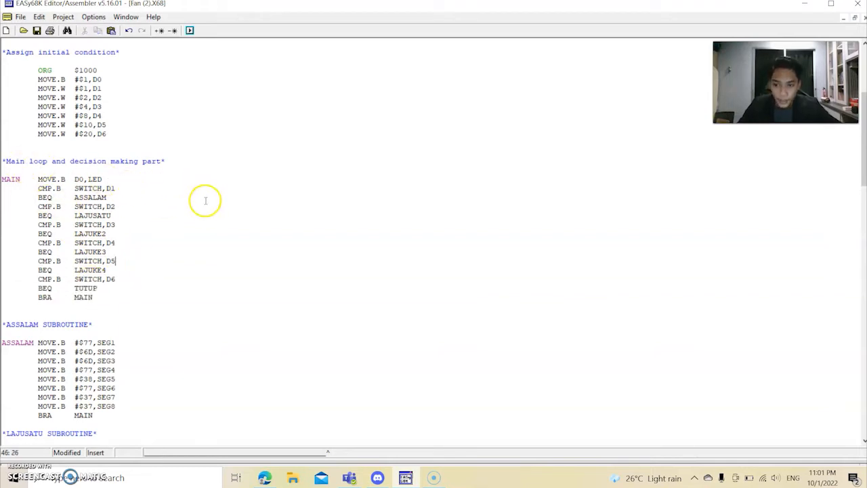
pyautogui.scroll(-3)
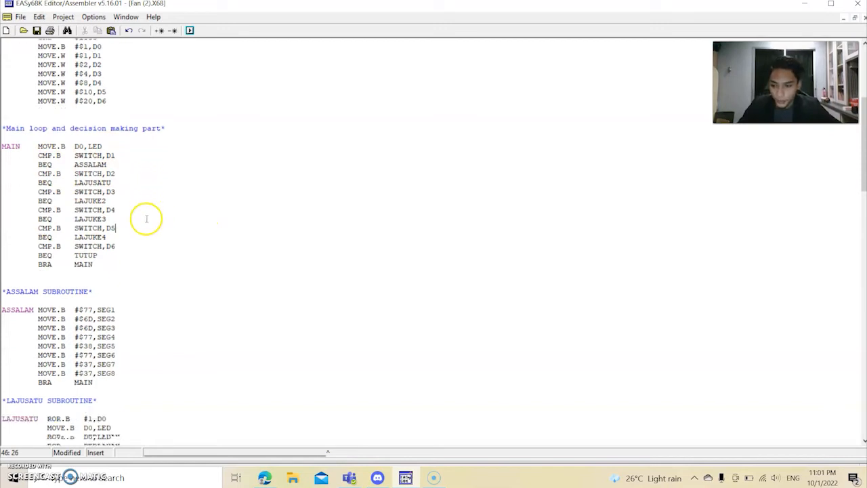
pyautogui.scroll(-3)
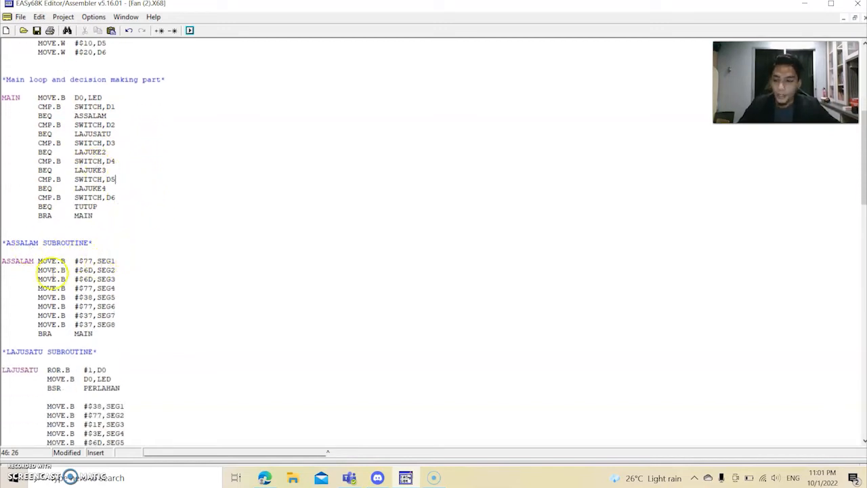
pyautogui.doubleClick(17, 260)
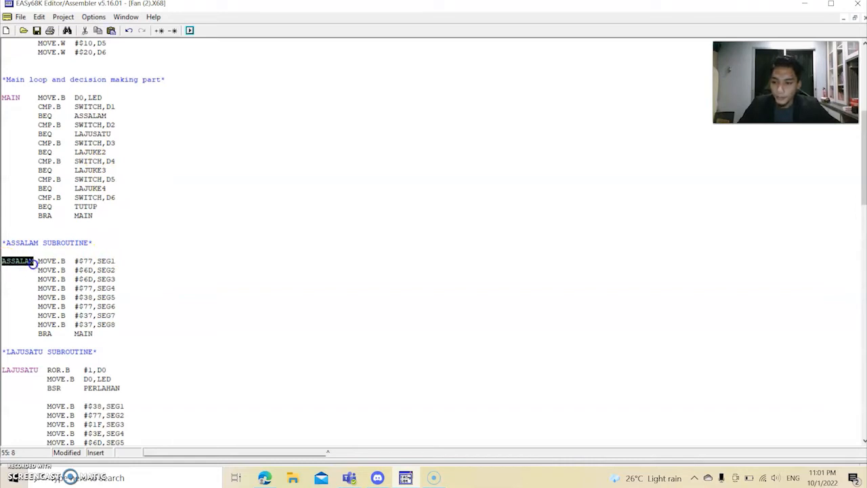
pyautogui.click(118, 278)
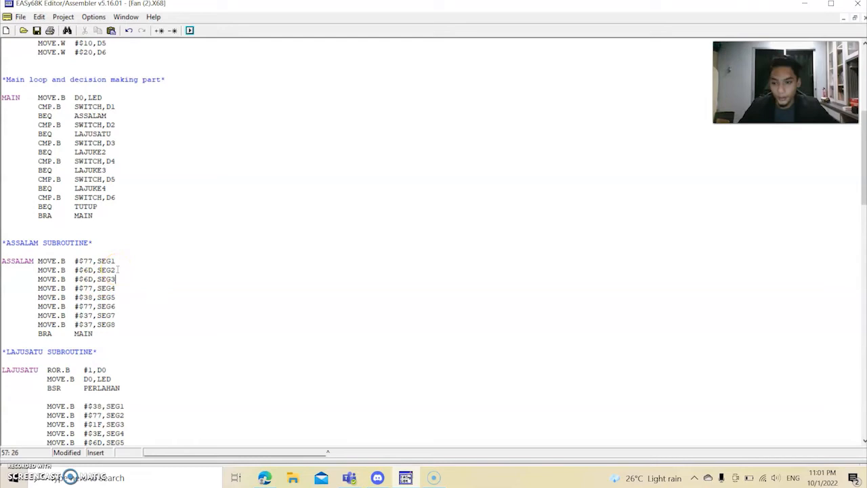
pyautogui.scroll(-3)
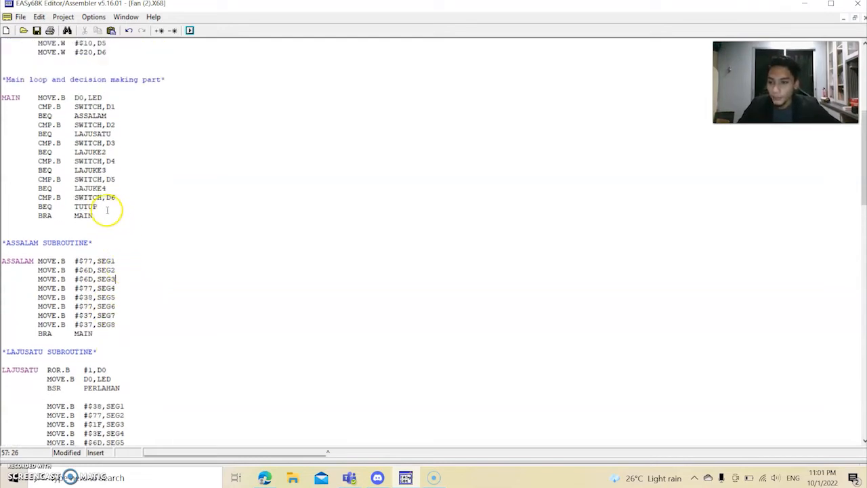
pyautogui.moveTo(86, 106)
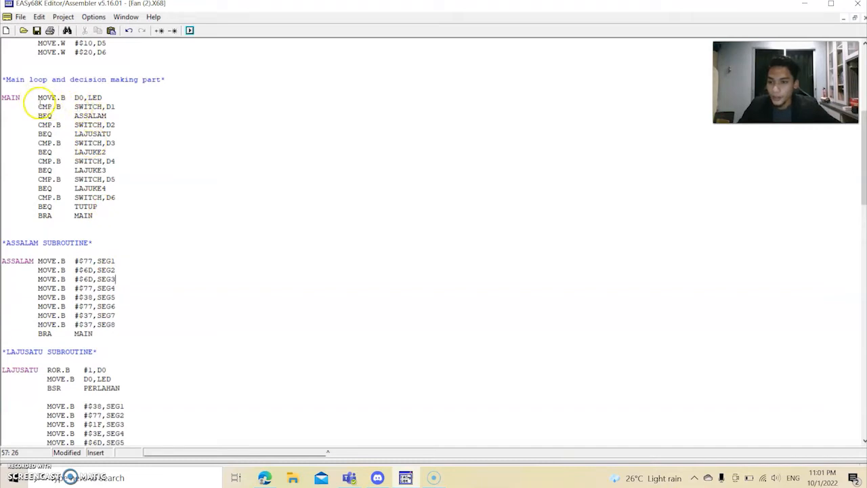
pyautogui.moveTo(39, 106); pyautogui.dragTo(115, 119)
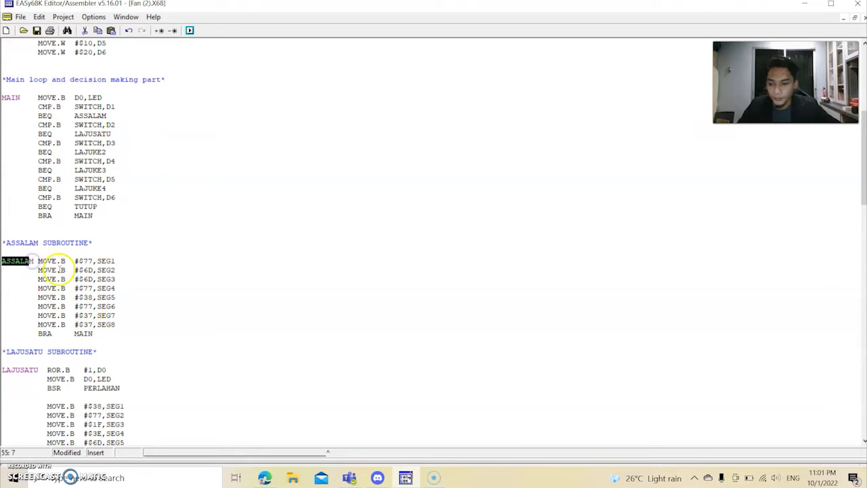
pyautogui.moveTo(37, 261); pyautogui.dragTo(117, 334)
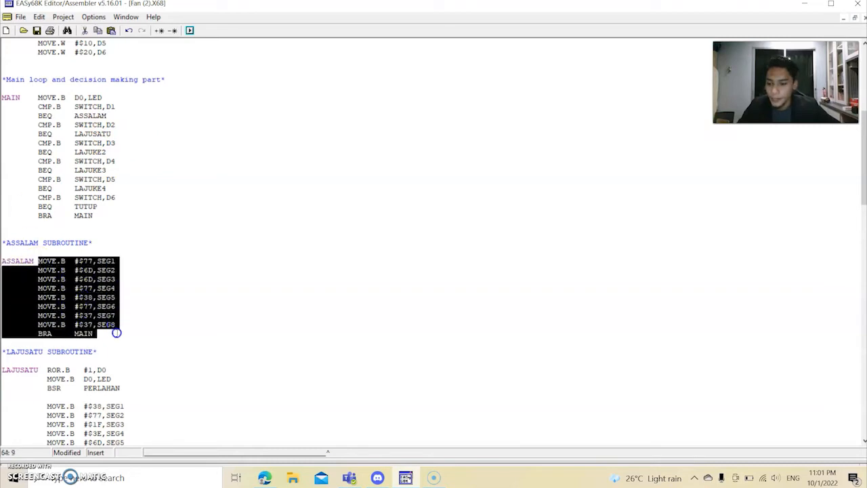
pyautogui.moveTo(114, 299)
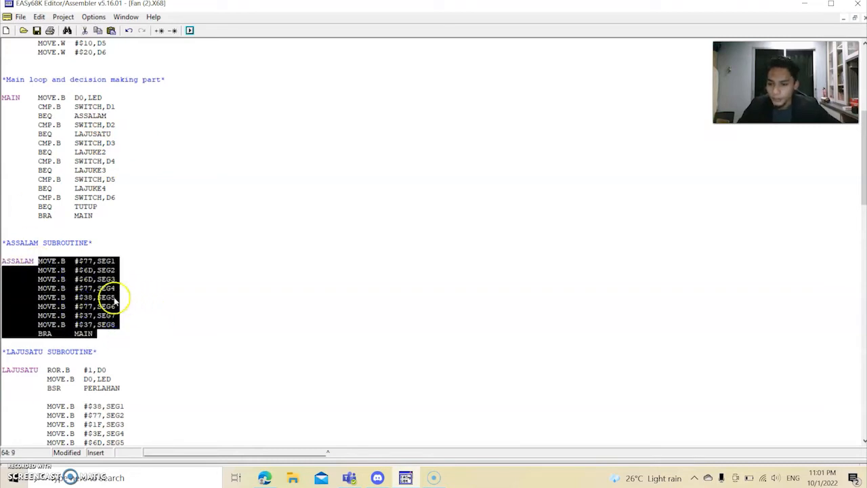
pyautogui.scroll(-3)
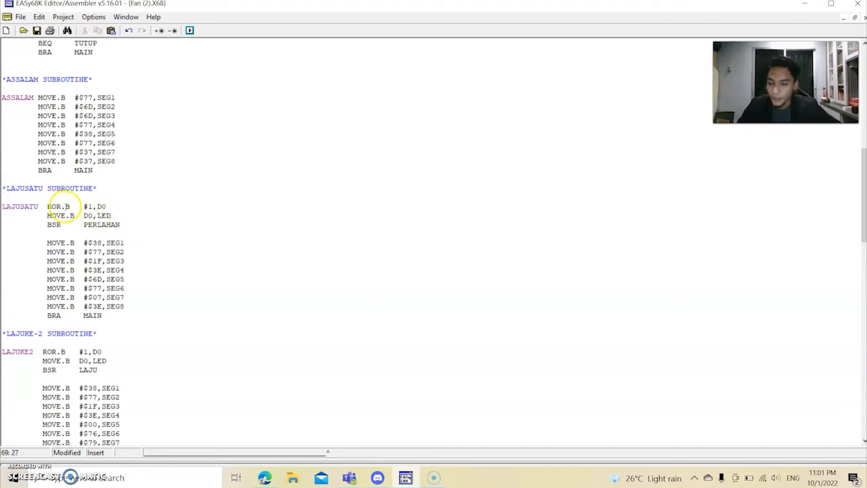
pyautogui.moveTo(46, 206); pyautogui.dragTo(73, 216)
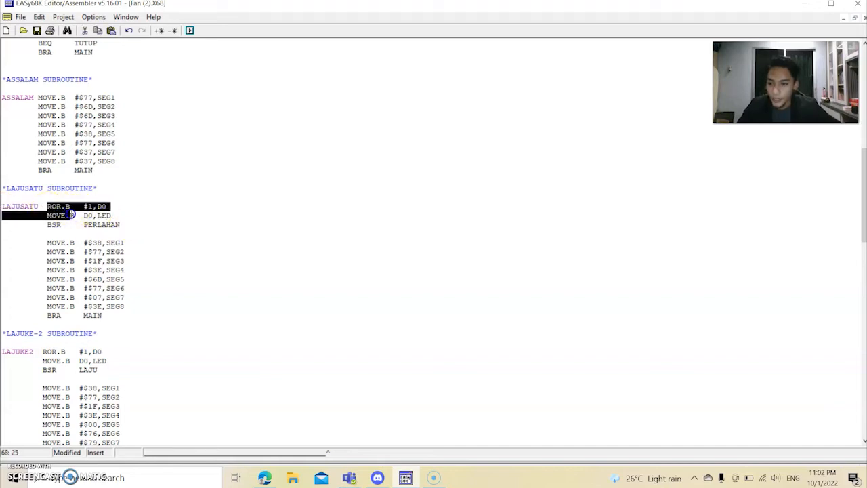
pyautogui.moveTo(71, 214); pyautogui.dragTo(122, 224)
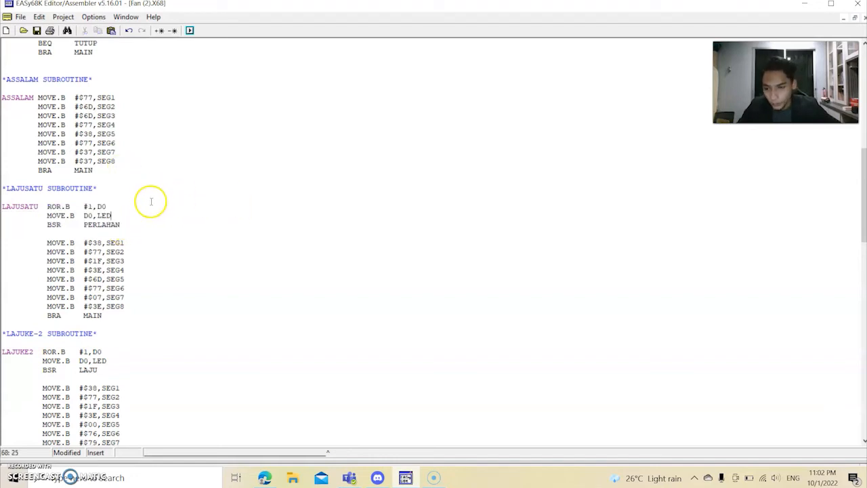
pyautogui.moveTo(252, 202)
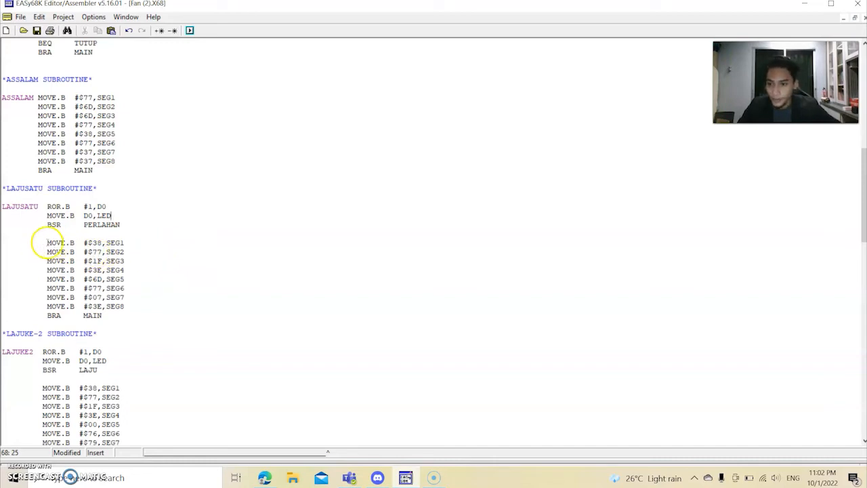
pyautogui.moveTo(48, 243); pyautogui.dragTo(126, 319)
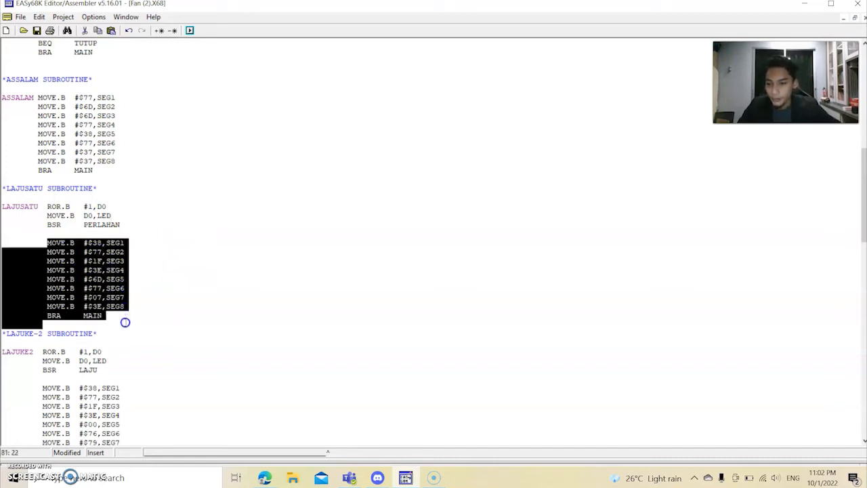
pyautogui.click(109, 279)
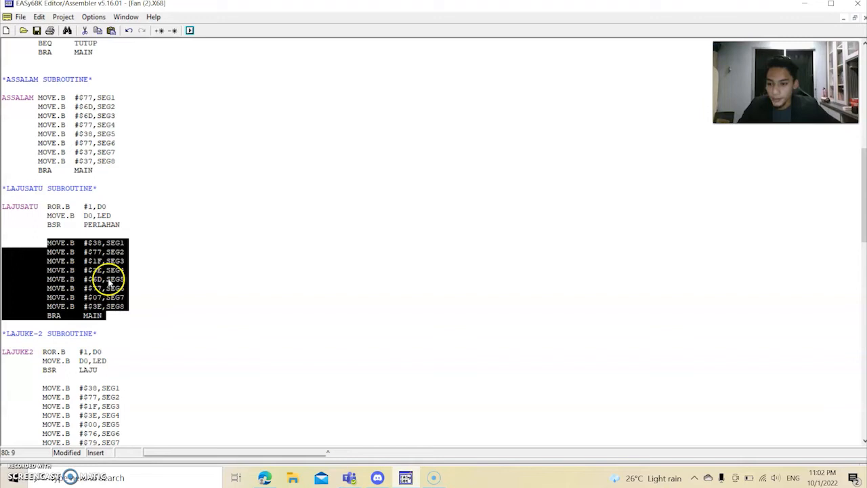
pyautogui.scroll(-3)
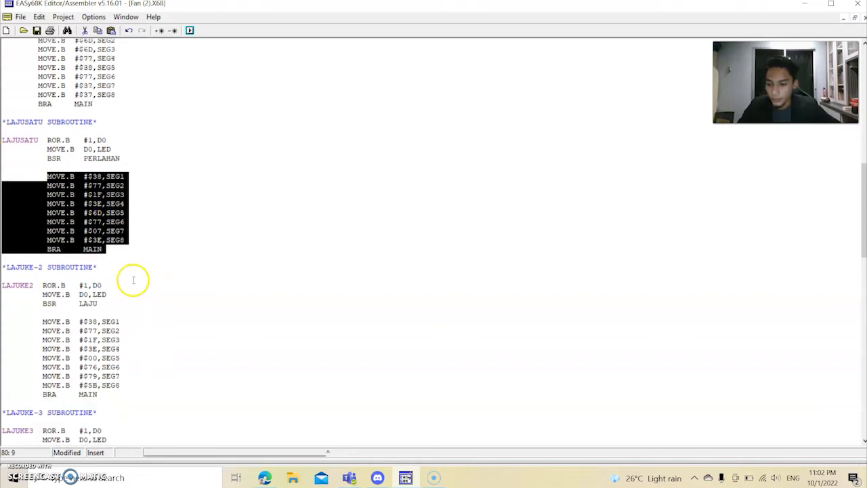
pyautogui.scroll(-3)
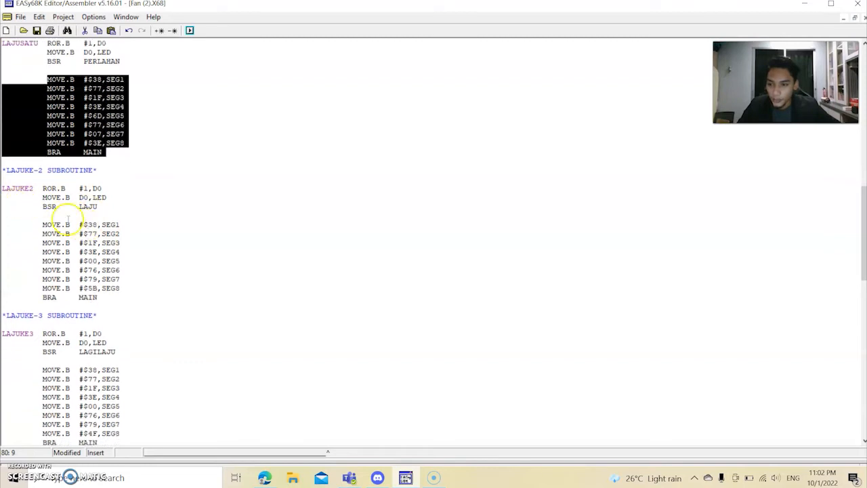
pyautogui.scroll(-3)
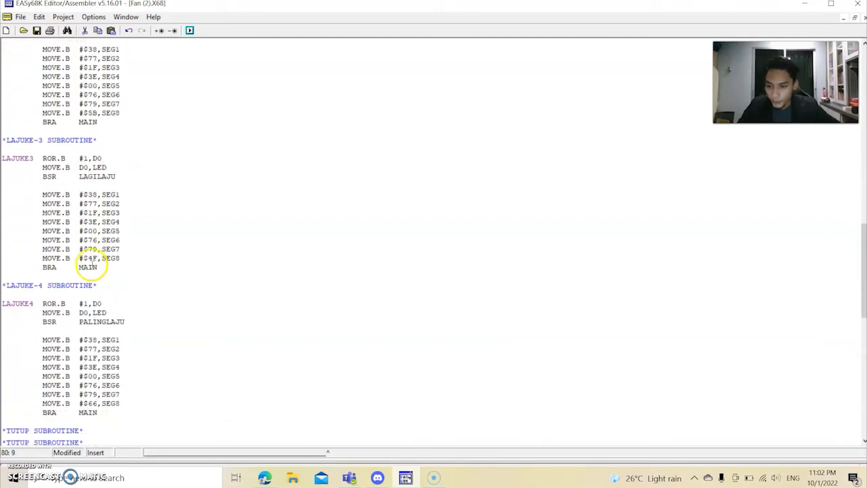
pyautogui.scroll(-3)
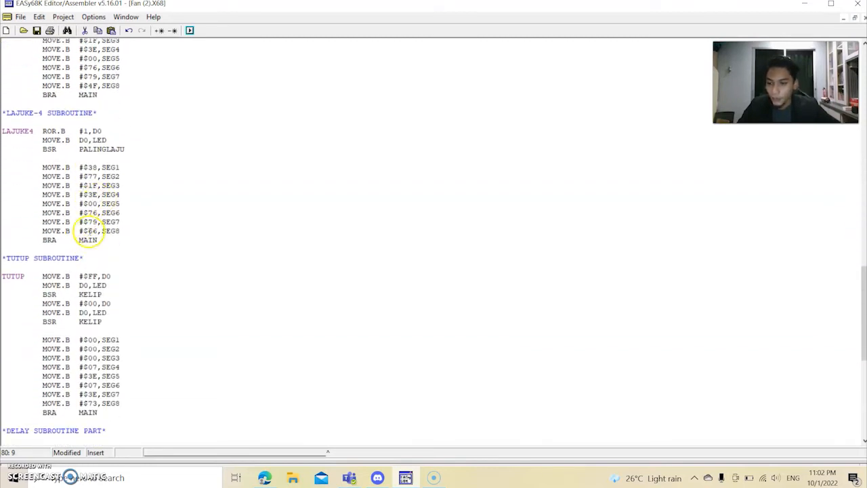
pyautogui.scroll(-3)
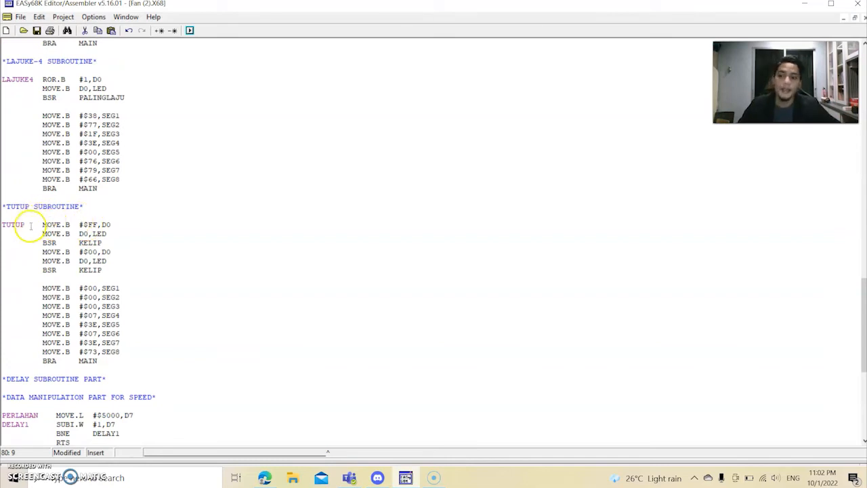
pyautogui.moveTo(38, 269)
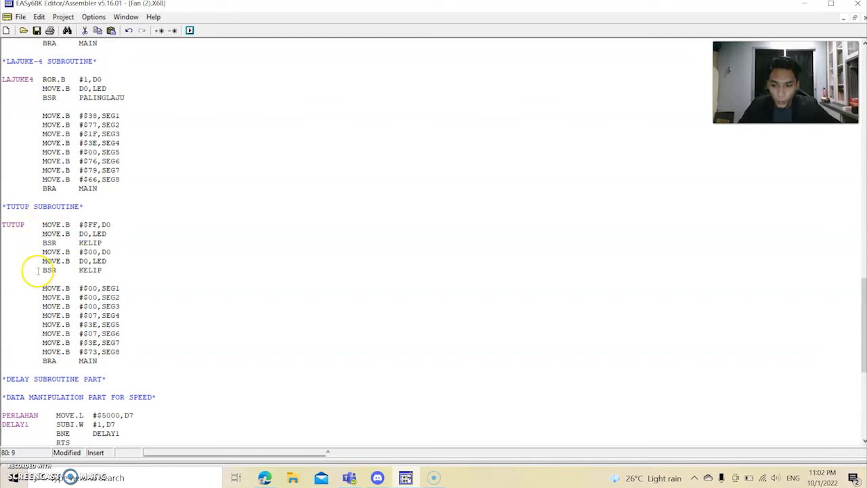
pyautogui.moveTo(124, 260)
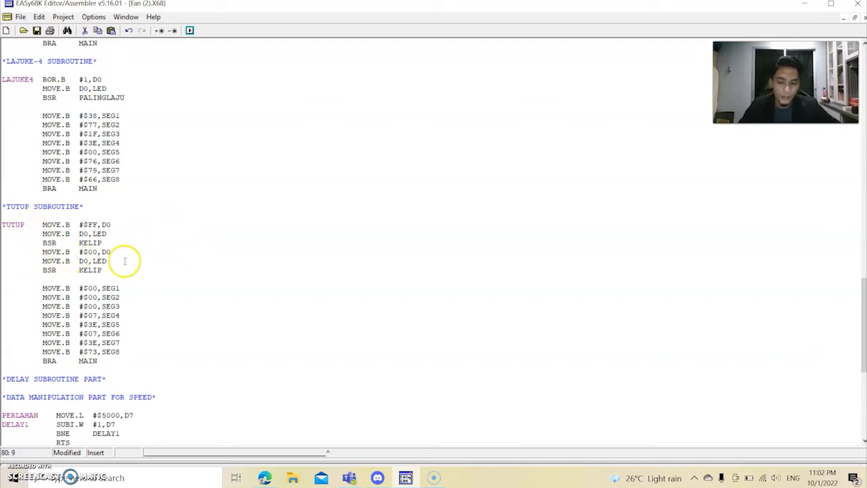
pyautogui.moveTo(42, 288); pyautogui.dragTo(115, 360)
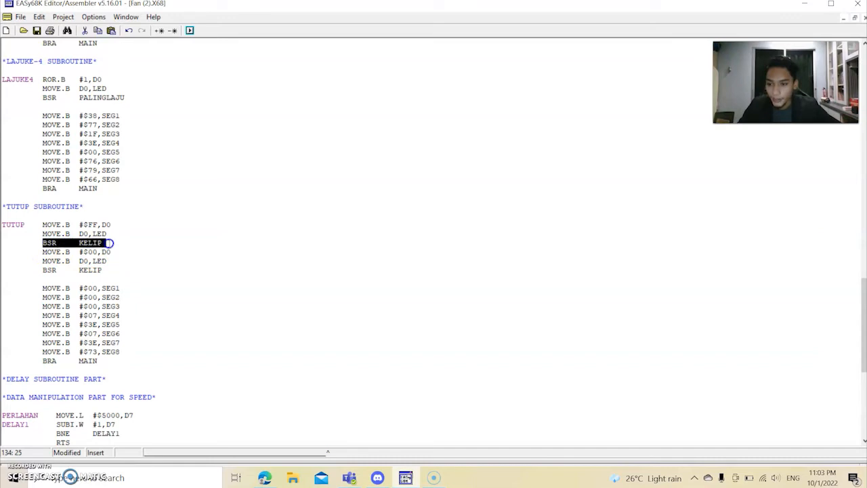
pyautogui.moveTo(131, 249)
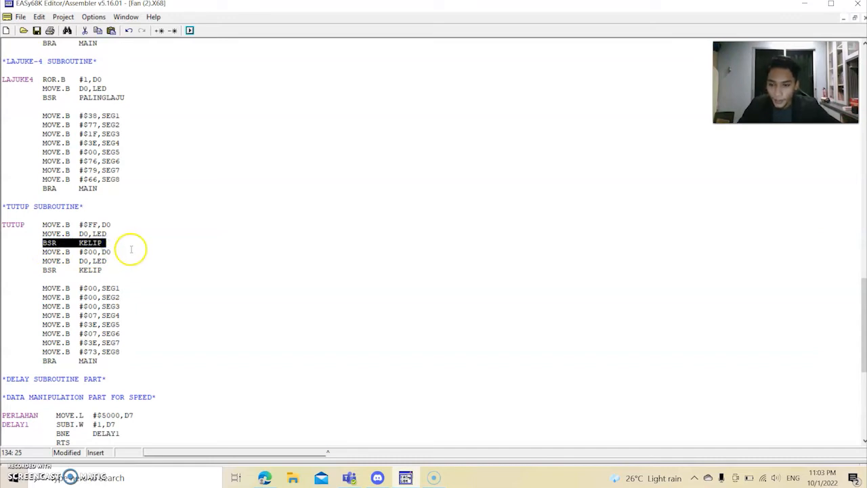
pyautogui.scroll(-3)
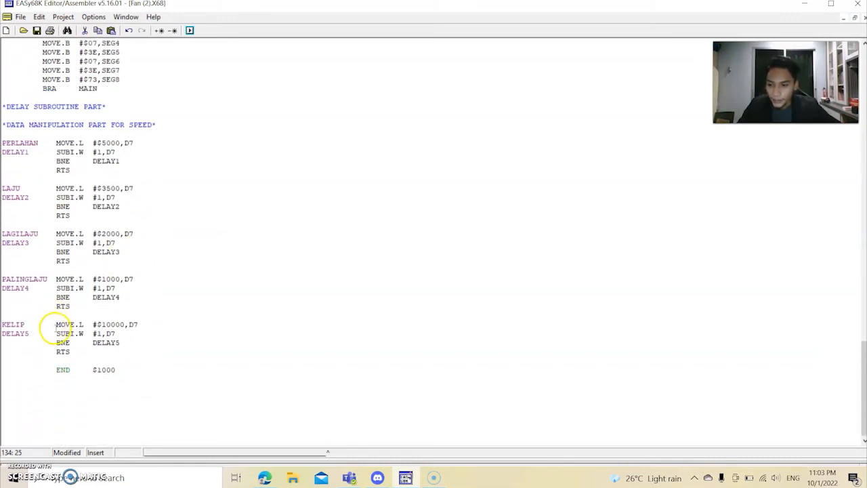
pyautogui.moveTo(55, 324); pyautogui.dragTo(118, 351)
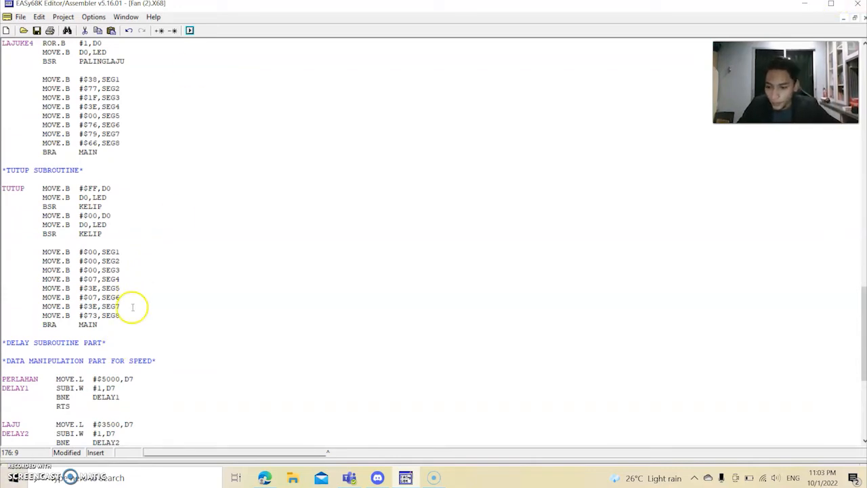
pyautogui.scroll(-3)
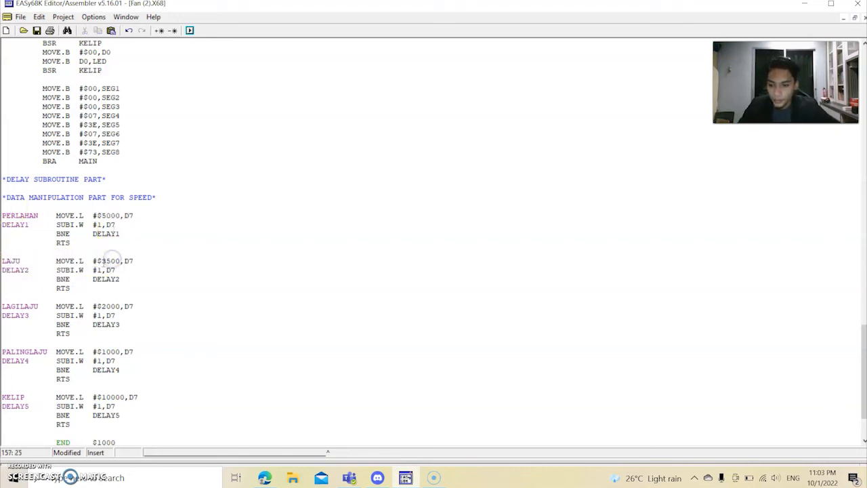
pyautogui.doubleClick(109, 260)
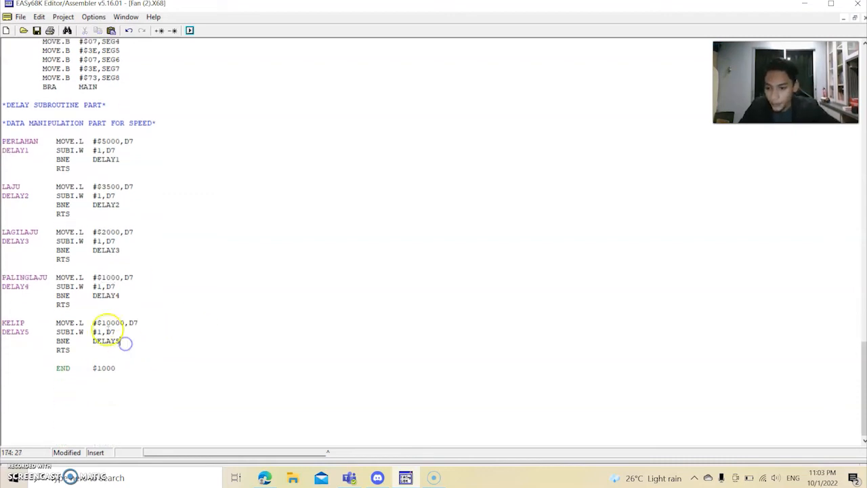
pyautogui.doubleClick(116, 323)
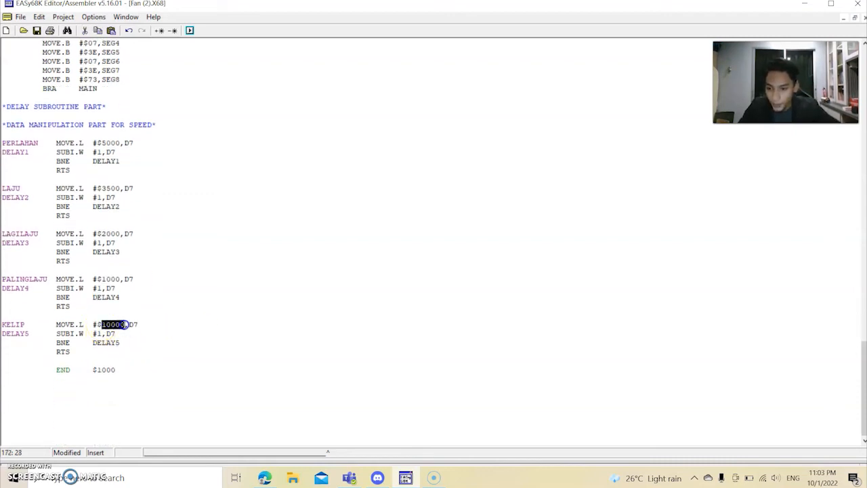
pyautogui.moveTo(125, 302)
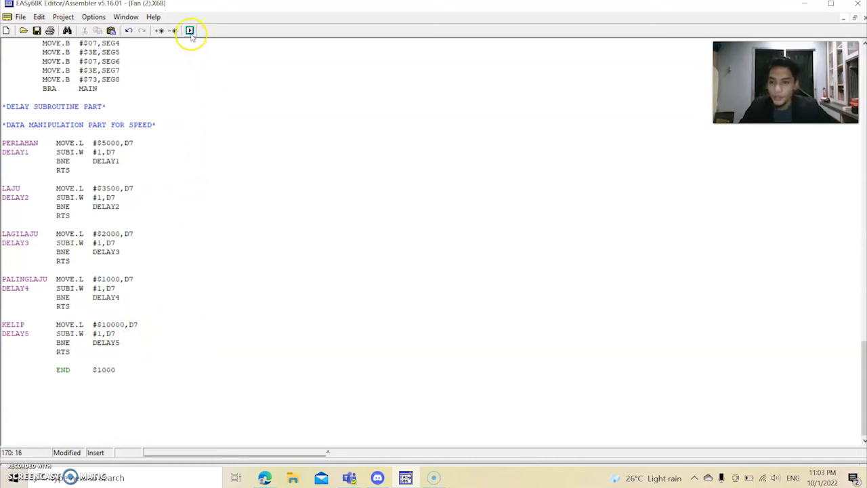
# - Assemble the fan program with 0 warnings and 0 errors, then execute it in the simulator
pyautogui.click(189, 31)
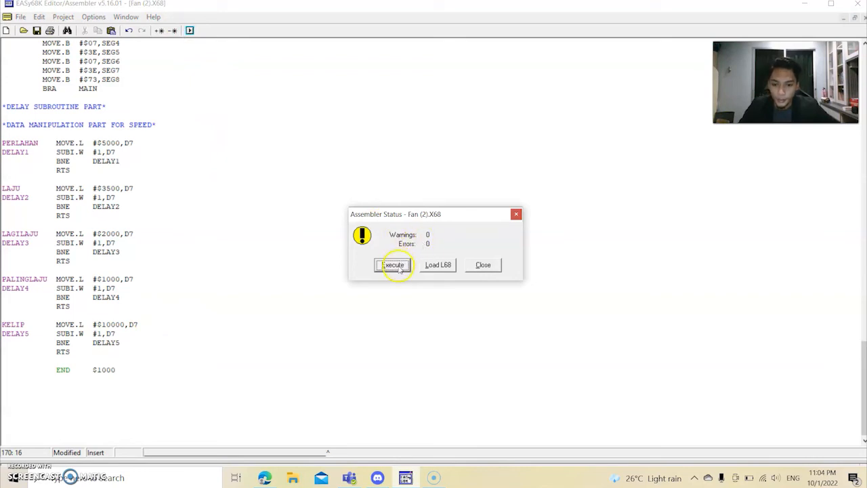
pyautogui.click(392, 265)
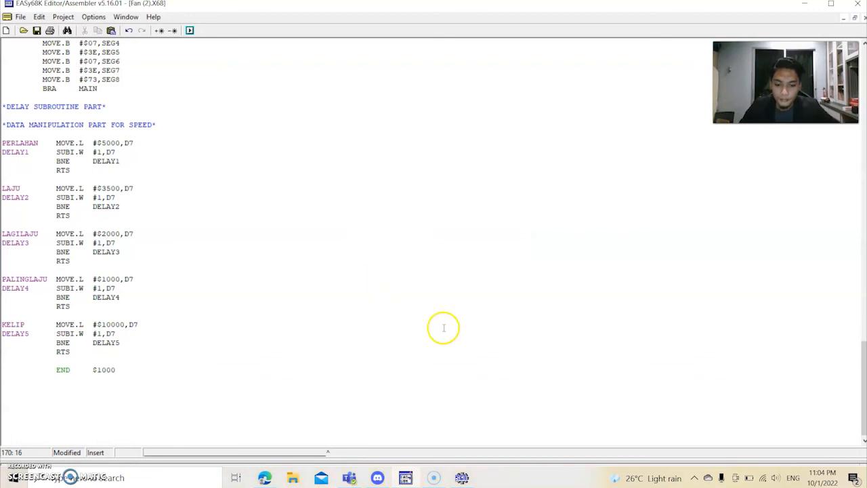
# - Open the Hardware window from the simulator's View menu beside the program loaded at $1000
pyautogui.click(190, 29)
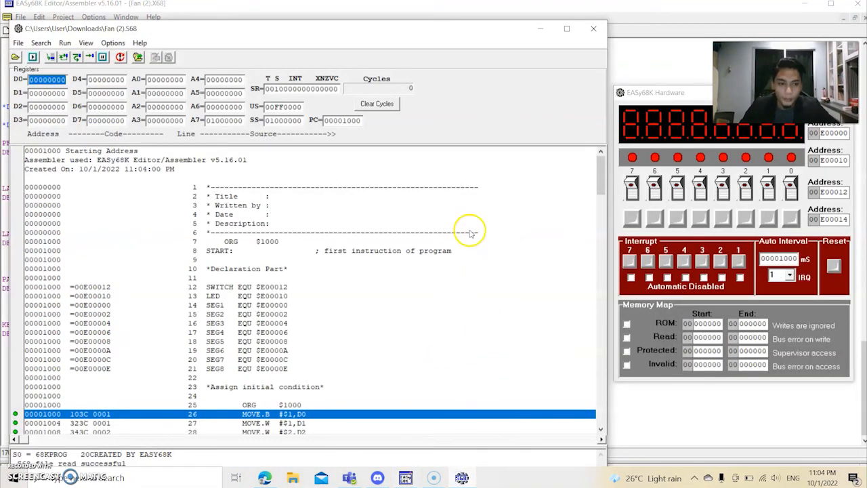
pyautogui.moveTo(617, 114)
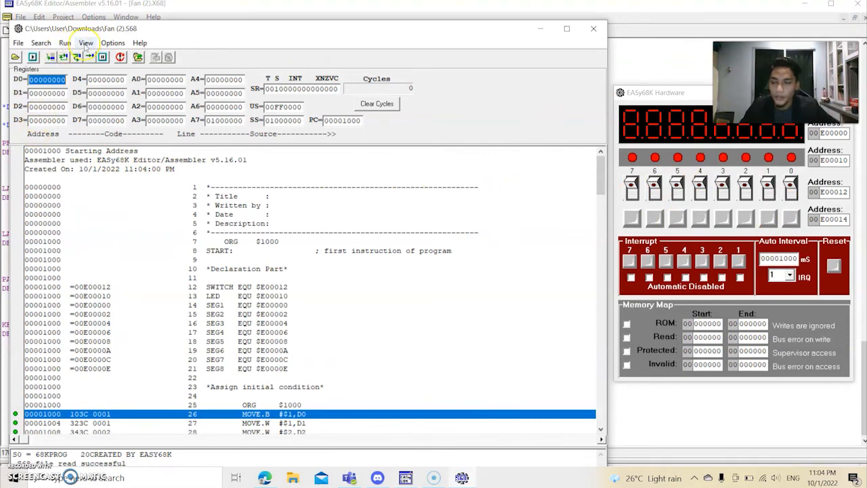
pyautogui.click(86, 43)
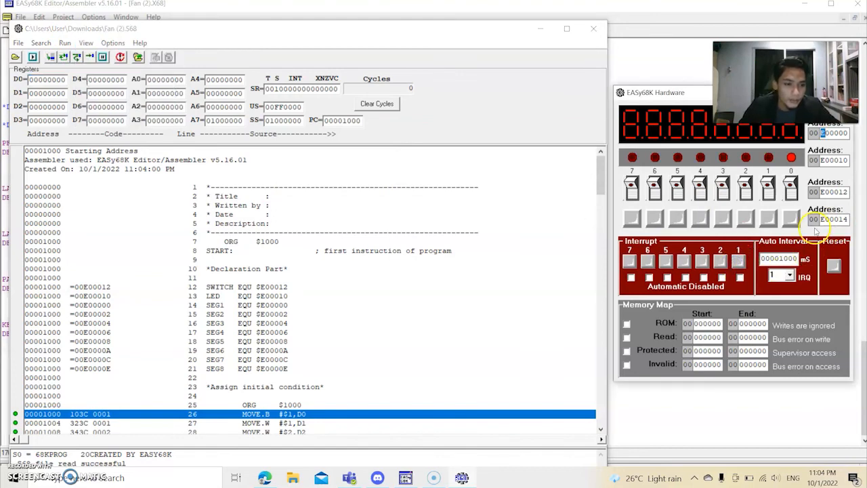
pyautogui.moveTo(774, 218)
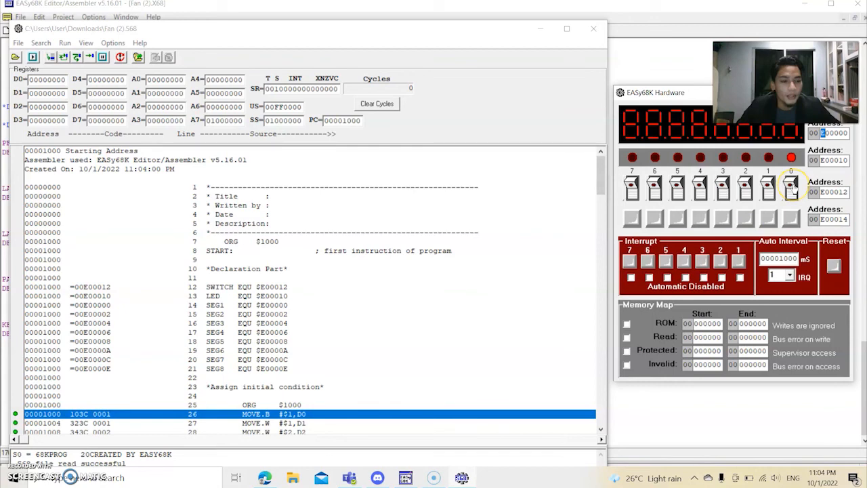
# - Flip switches 0, 1 and 3 to show ASSALAM and the LAJU speed messages
pyautogui.click(787, 188)
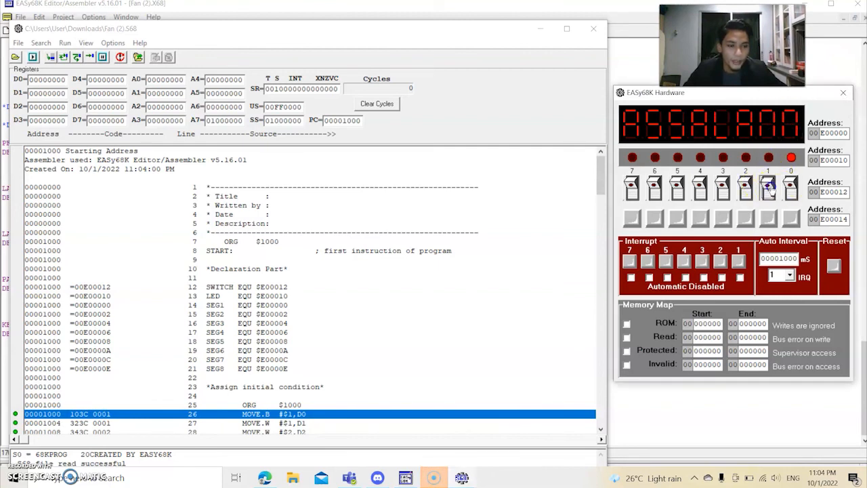
pyautogui.click(767, 188)
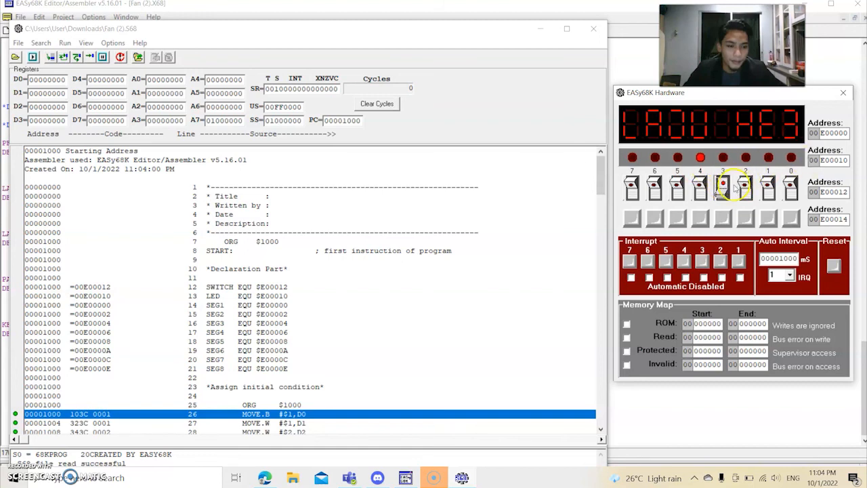
pyautogui.click(698, 189)
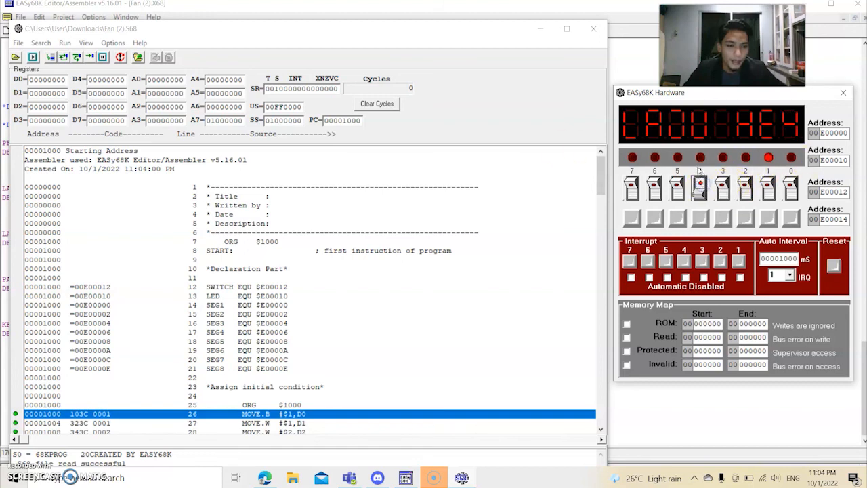